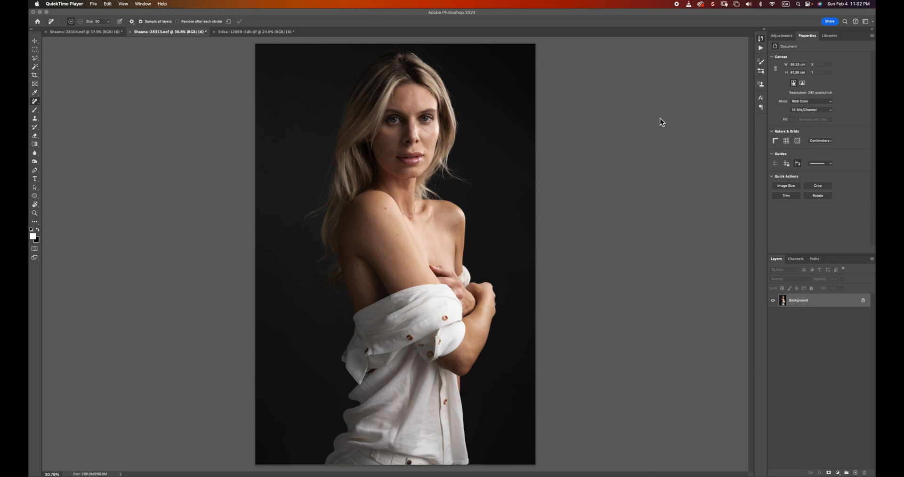
{"action": "mouse_move", "coordinate": [690, 150]}
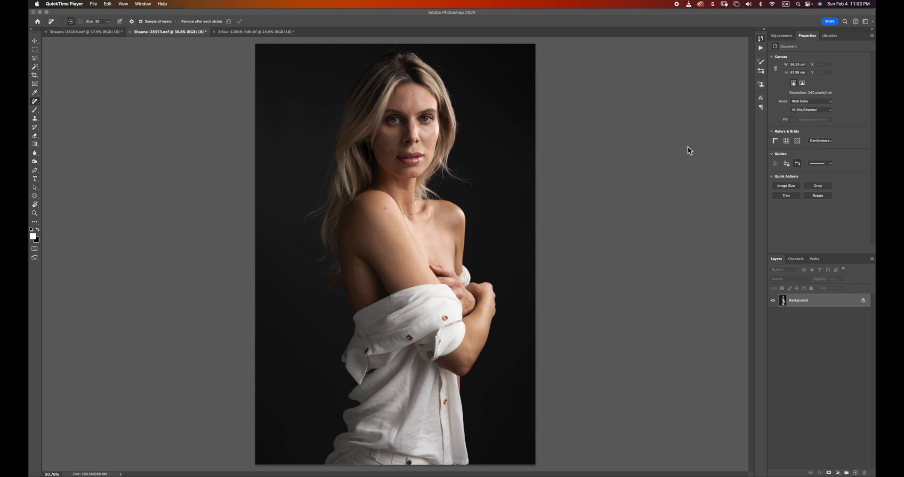
{"action": "mouse_move", "coordinate": [800, 258]}
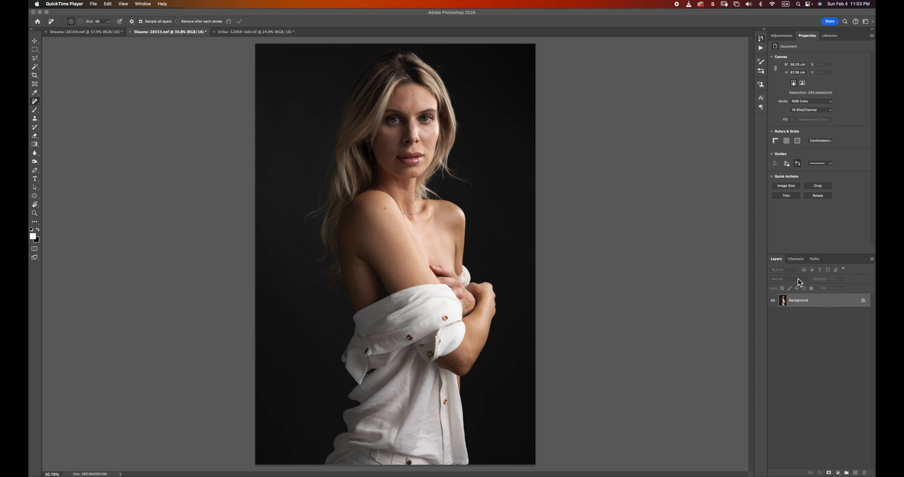
{"action": "mouse_move", "coordinate": [821, 310]}
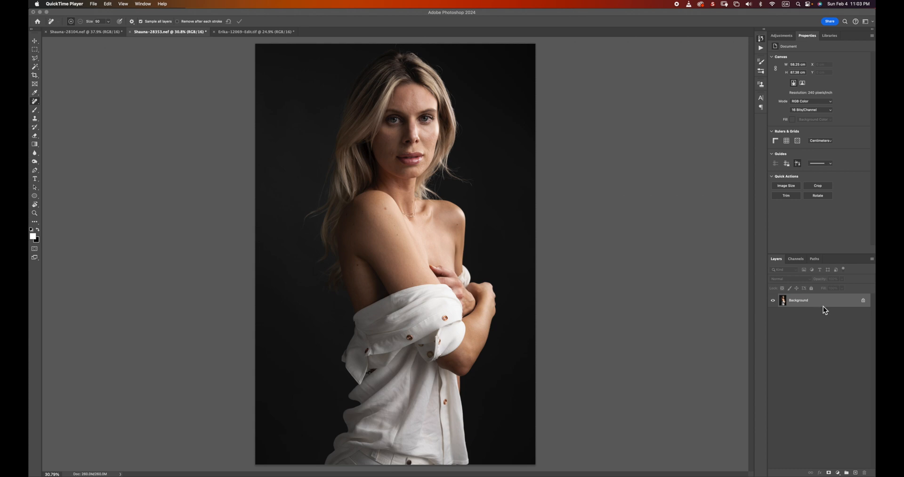
{"action": "mouse_move", "coordinate": [828, 317]}
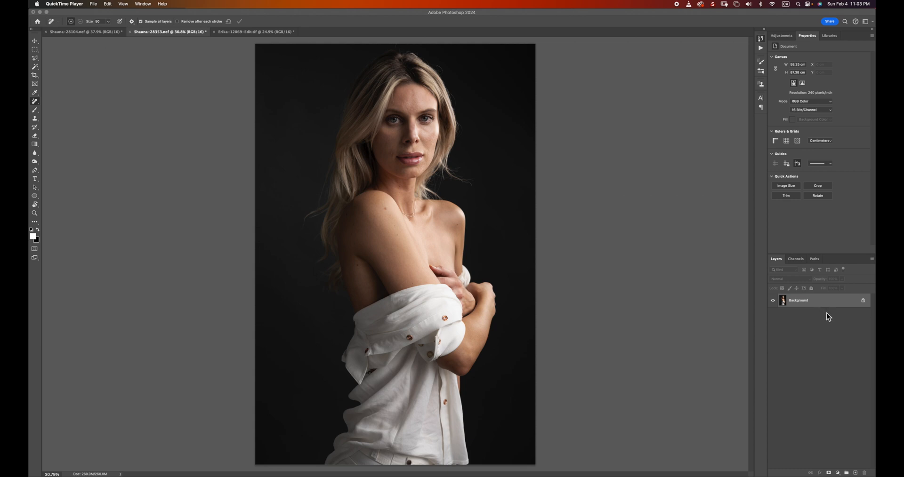
{"action": "mouse_move", "coordinate": [828, 311]}
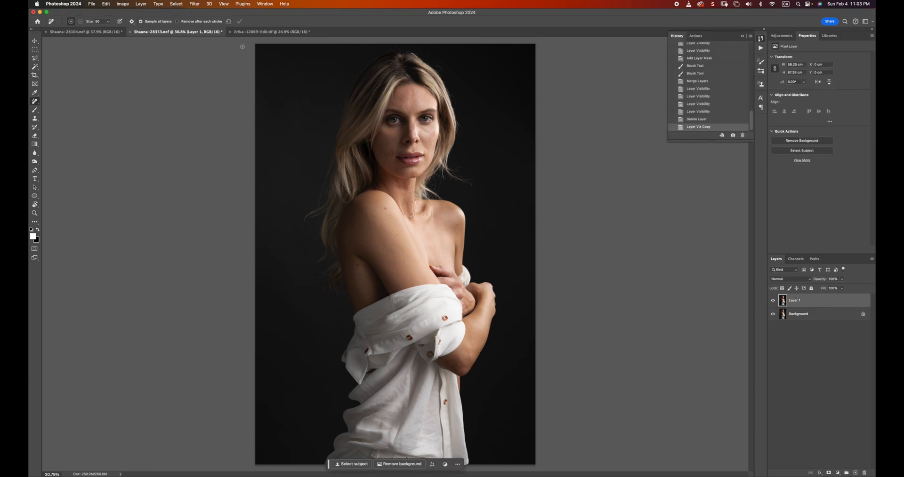
Launch Retouch4me Heal on the duplicated portrait layer from the Filter menu
{"action": "left_click", "coordinate": [194, 5]}
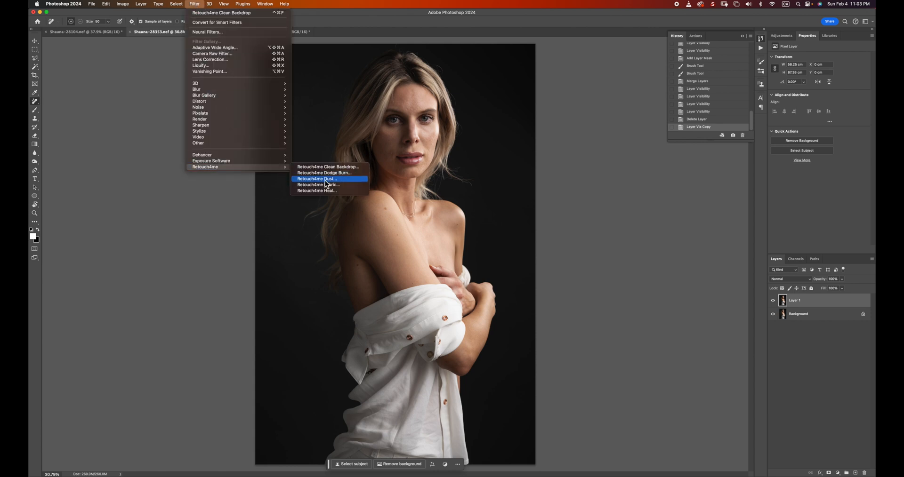
{"action": "left_click", "coordinate": [316, 178]}
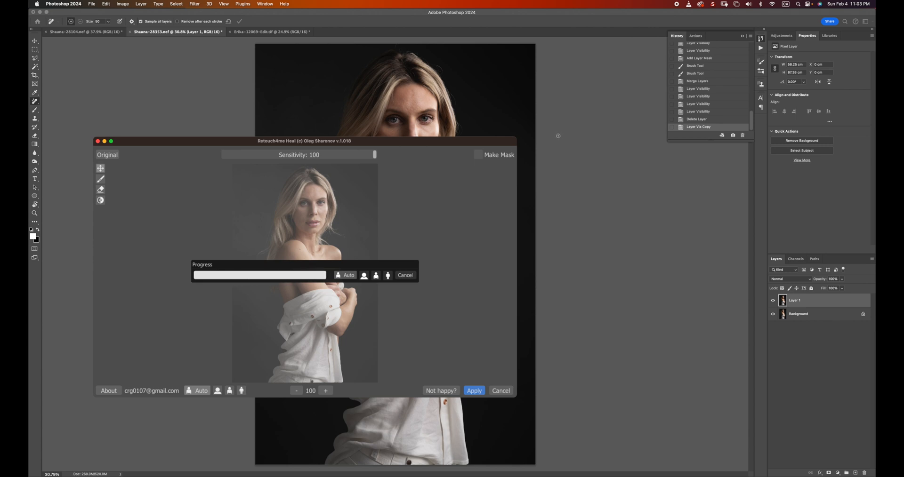
{"action": "mouse_move", "coordinate": [527, 164]}
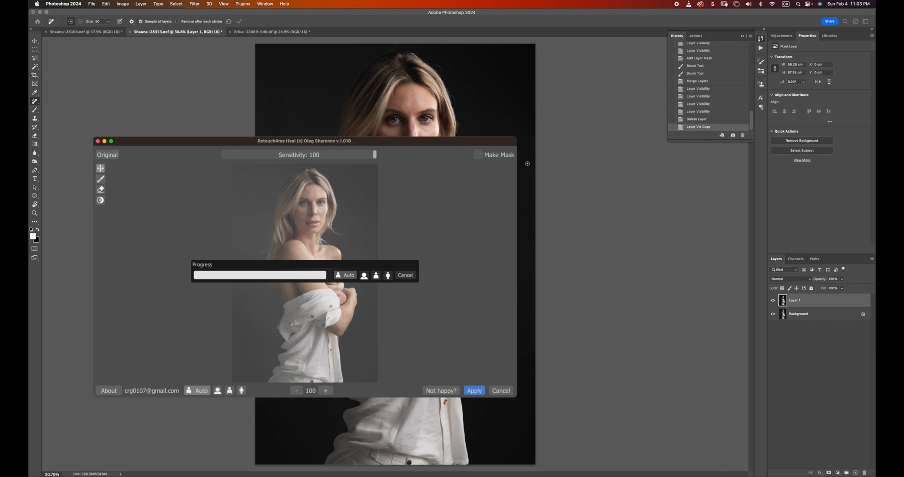
{"action": "mouse_move", "coordinate": [428, 145]}
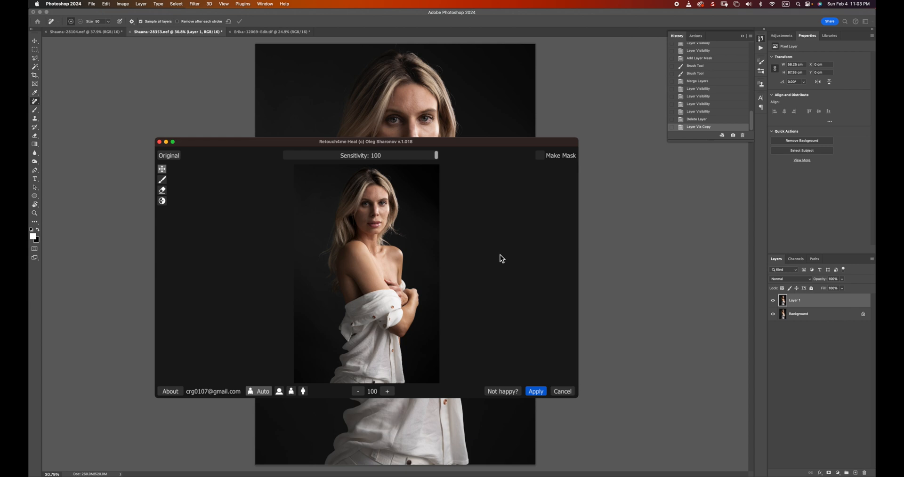
{"action": "mouse_move", "coordinate": [516, 273]}
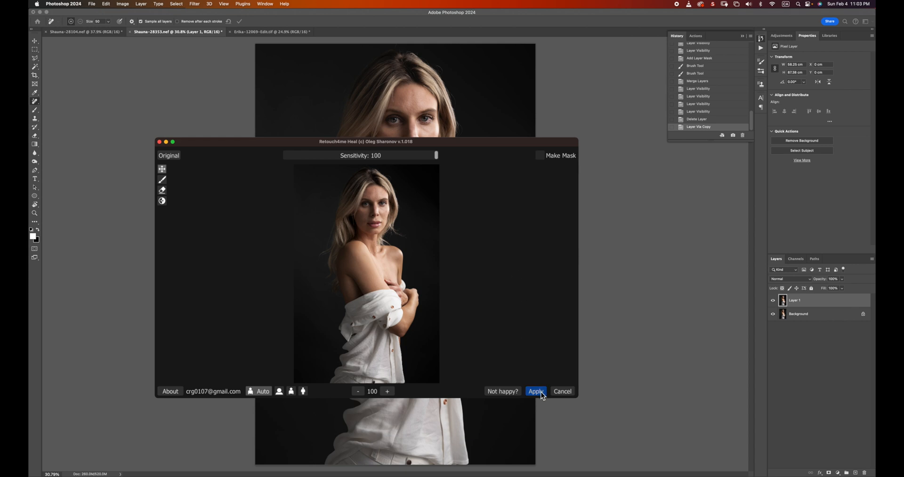
{"action": "mouse_move", "coordinate": [544, 396]}
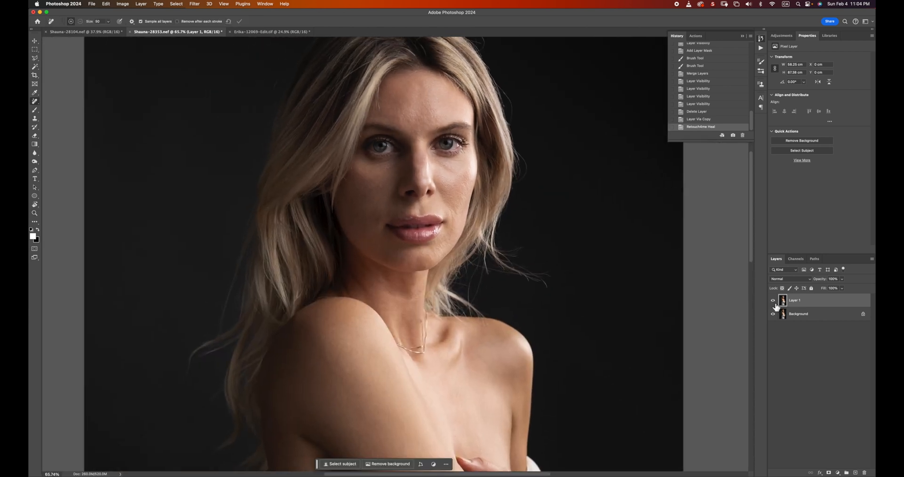
{"action": "left_click", "coordinate": [773, 301]}
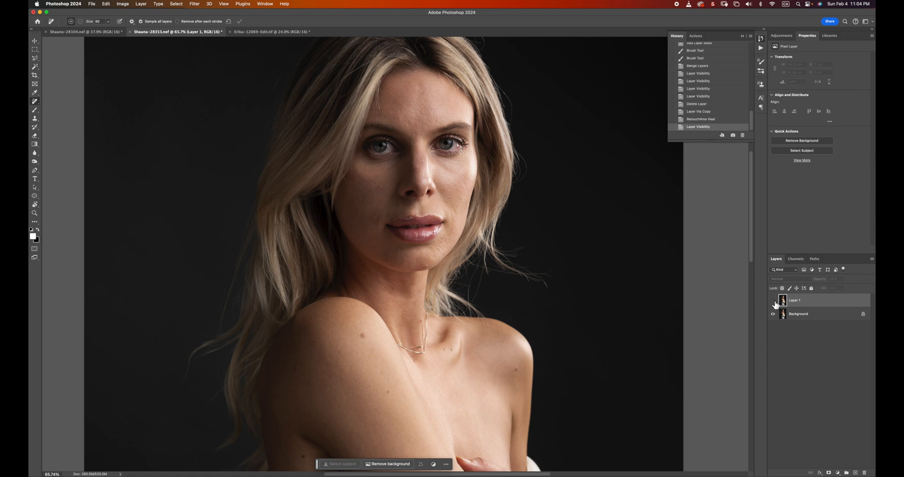
{"action": "left_click", "coordinate": [772, 300]}
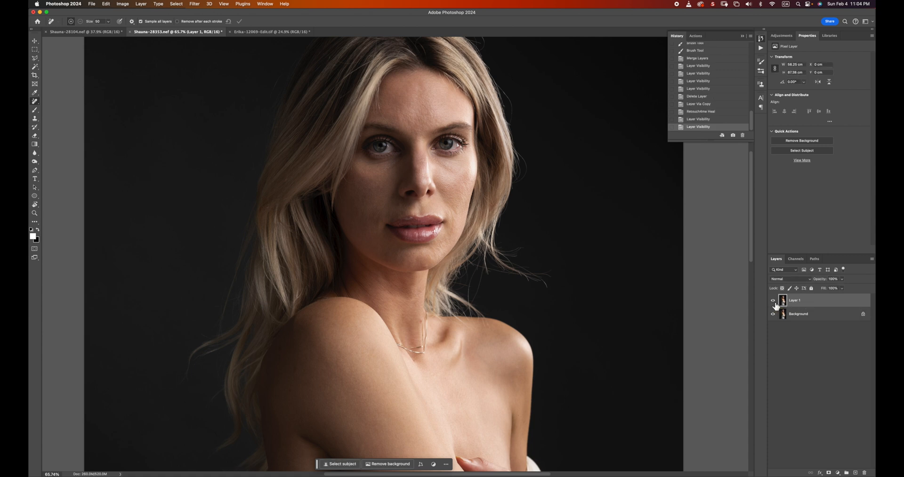
{"action": "left_click", "coordinate": [775, 301]}
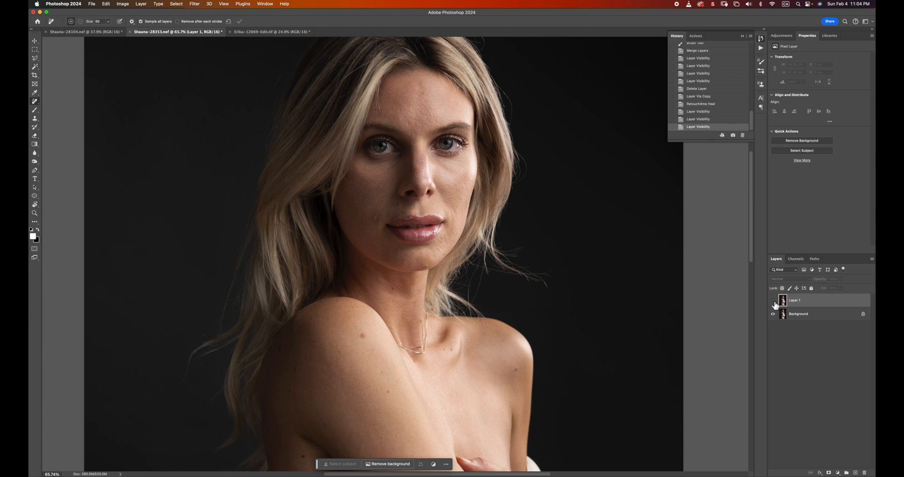
{"action": "left_click", "coordinate": [774, 300]}
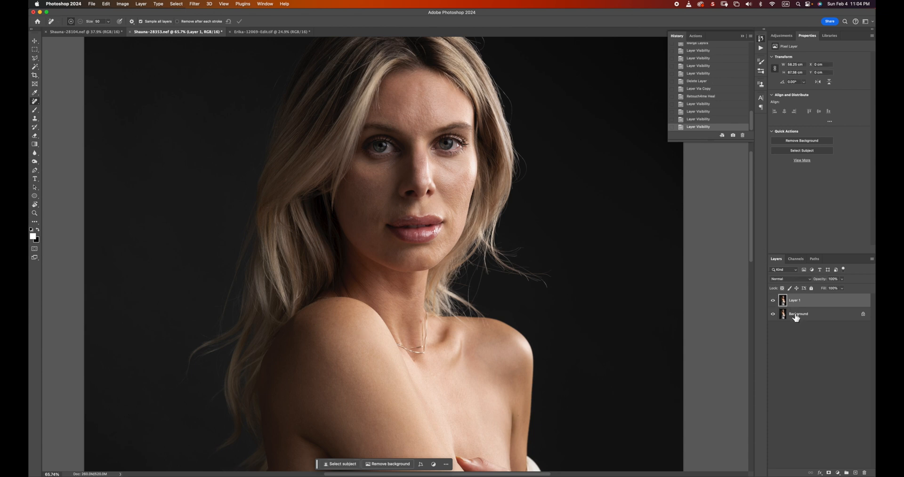
{"action": "mouse_move", "coordinate": [796, 321]}
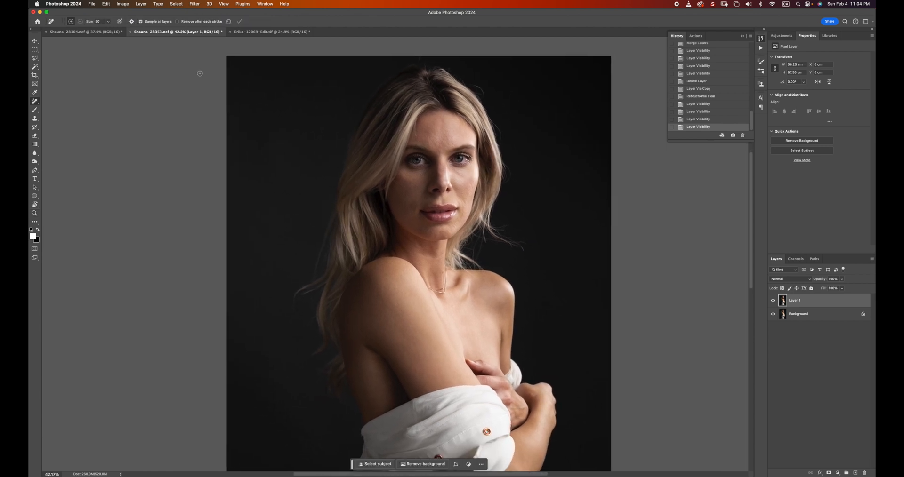
Run Retouch4me Dodge Burn, move its window aside, and uncheck Soft Light Layer
{"action": "left_click", "coordinate": [195, 4]}
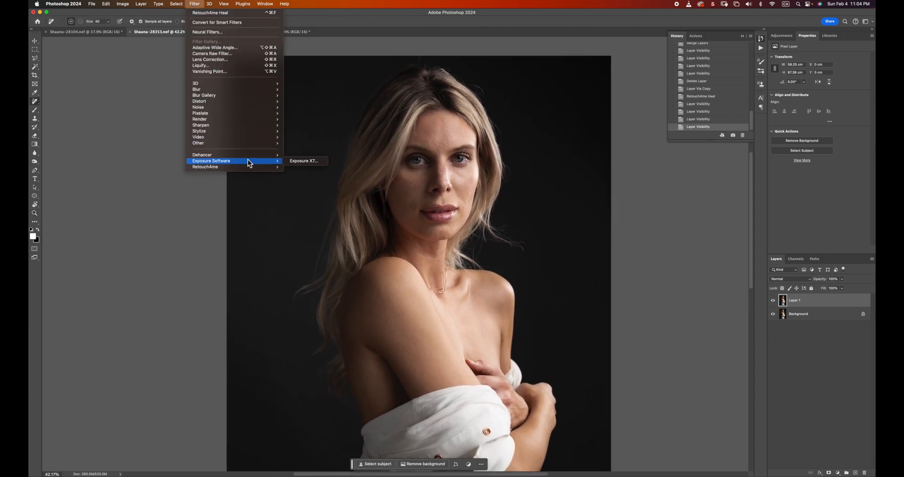
{"action": "mouse_move", "coordinate": [205, 166]}
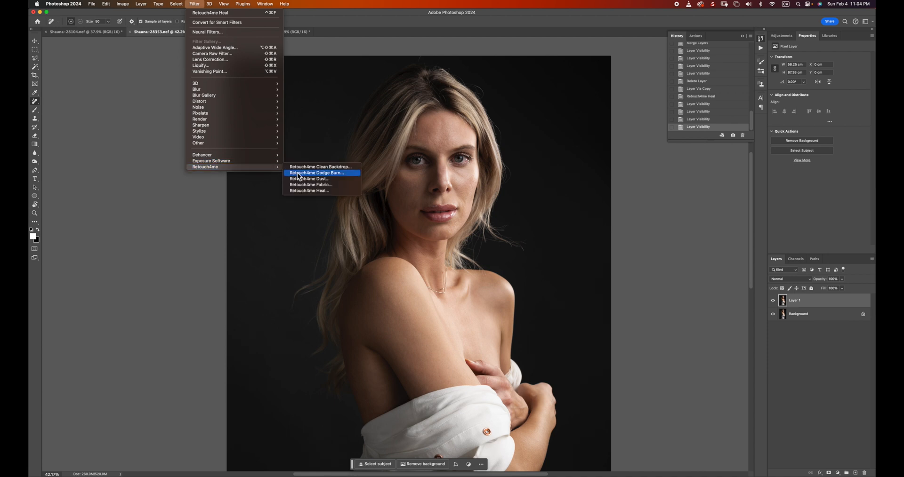
{"action": "left_click", "coordinate": [317, 173]}
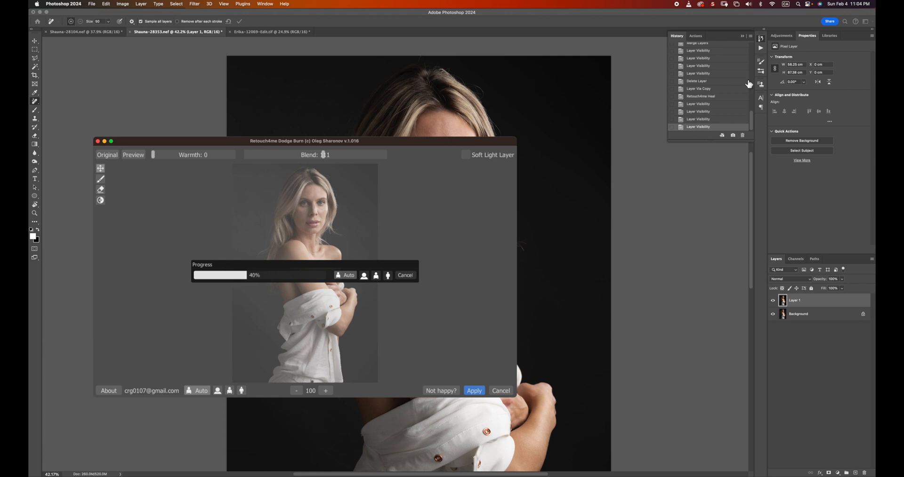
{"action": "mouse_move", "coordinate": [797, 101]}
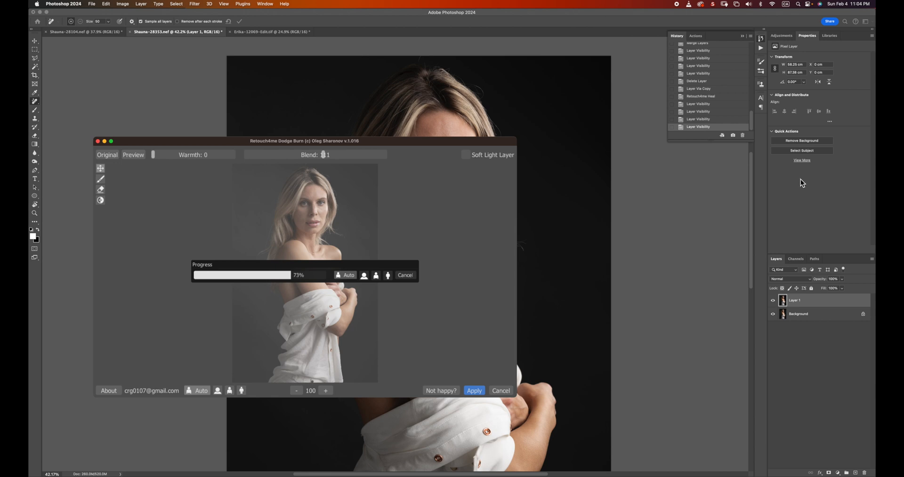
{"action": "mouse_move", "coordinate": [490, 218]}
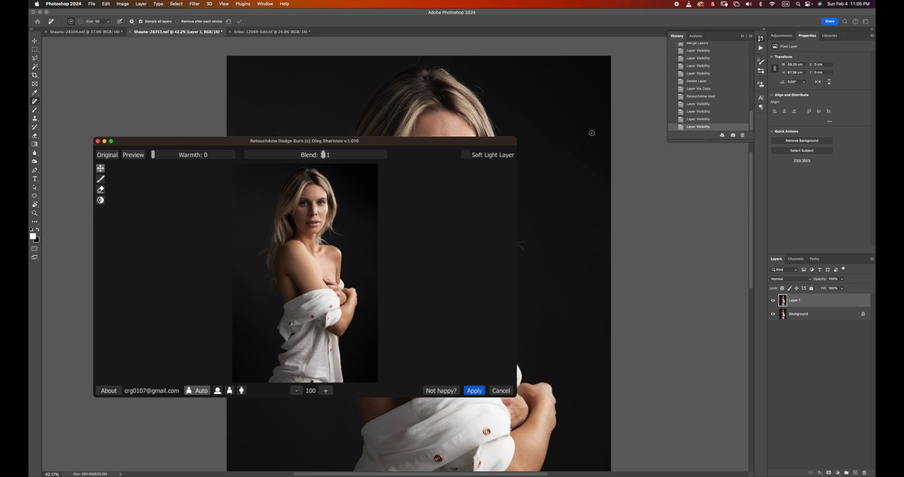
{"action": "mouse_move", "coordinate": [483, 225]}
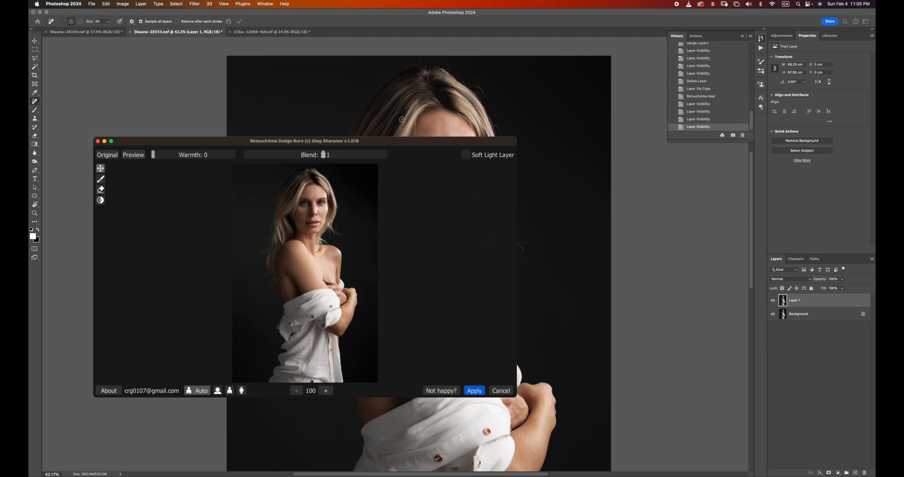
{"action": "left_click_drag", "start_coordinate": [305, 141], "coordinate": [419, 167]}
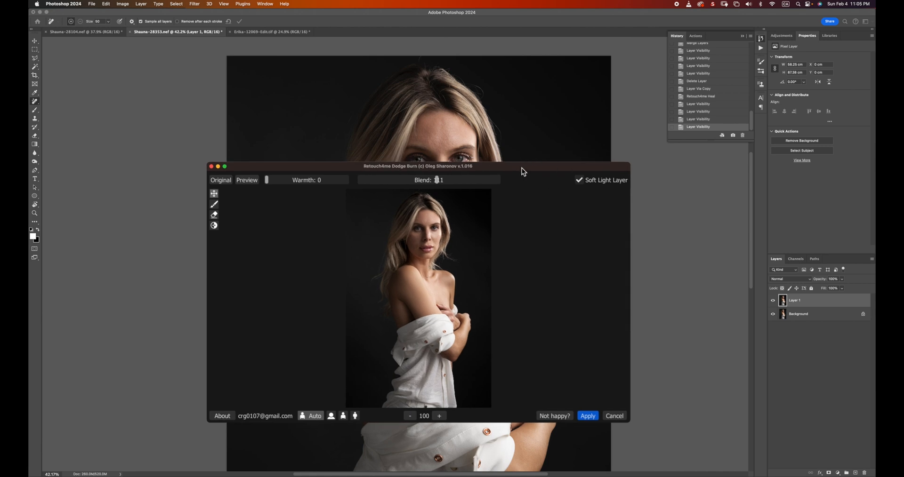
{"action": "mouse_move", "coordinate": [524, 177]}
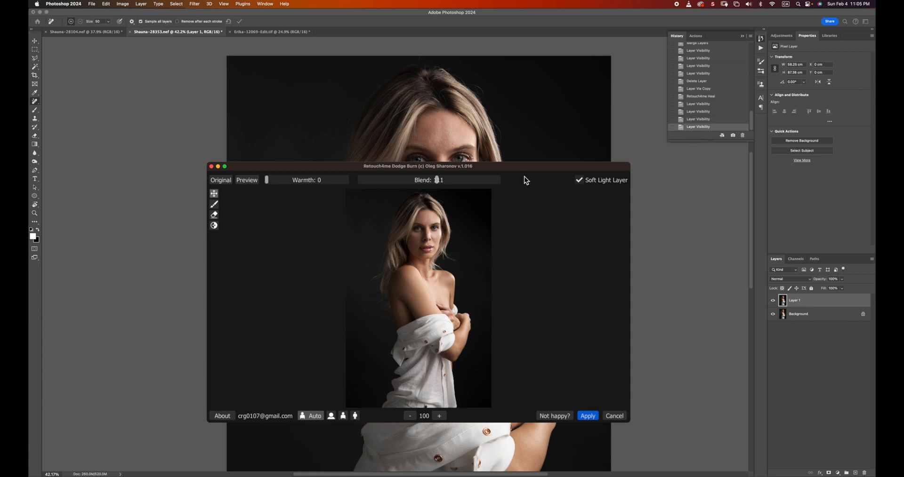
{"action": "mouse_move", "coordinate": [530, 186]}
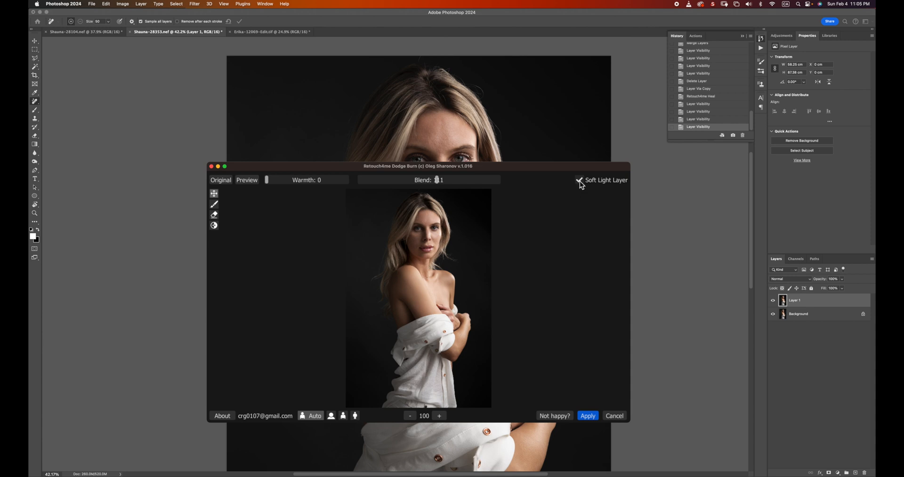
{"action": "left_click", "coordinate": [580, 180]}
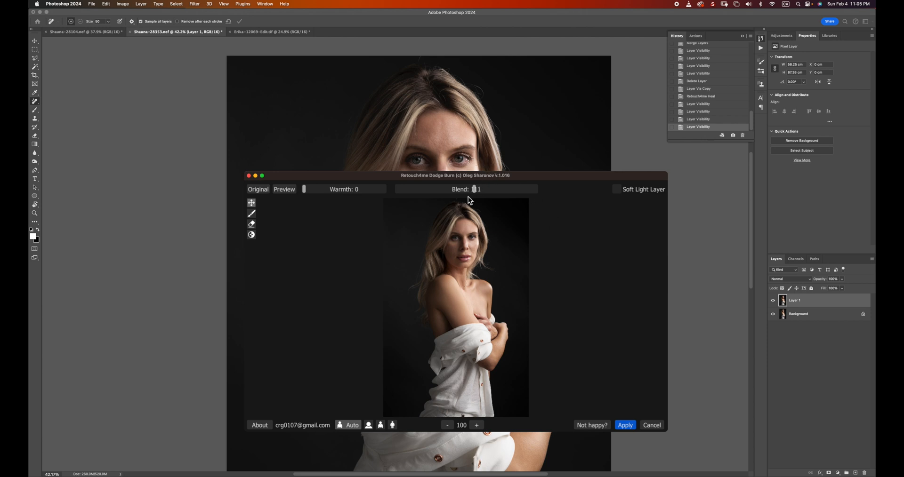
{"action": "mouse_move", "coordinate": [511, 300]}
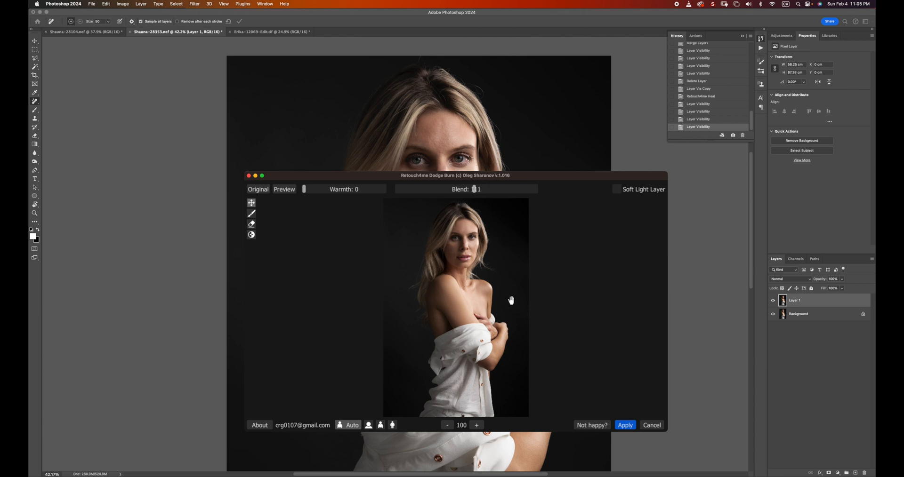
Raise the Dodge Burn blend to 152, compare against the original, and apply
{"action": "left_click", "coordinate": [476, 425]}
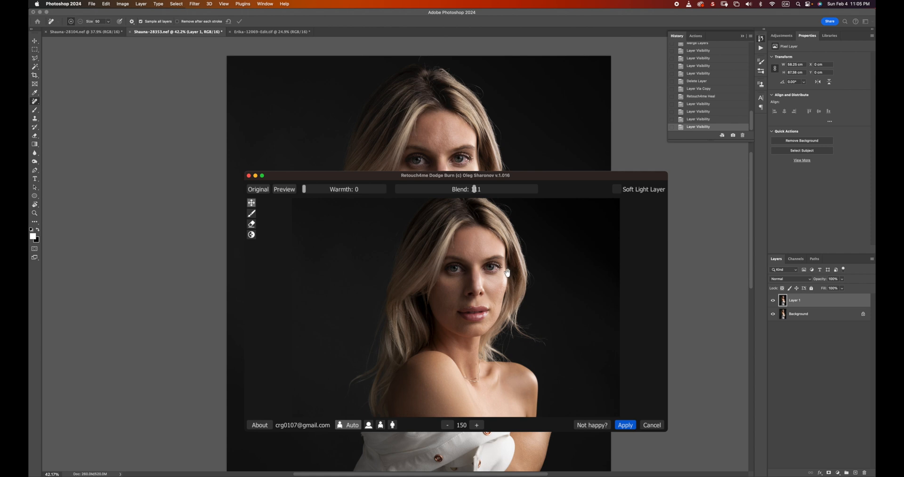
{"action": "mouse_move", "coordinate": [470, 249]}
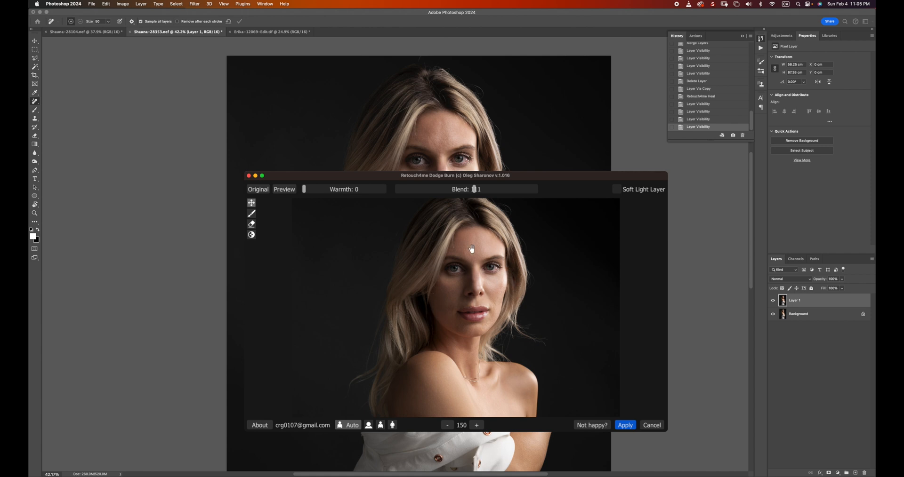
{"action": "mouse_move", "coordinate": [432, 306]}
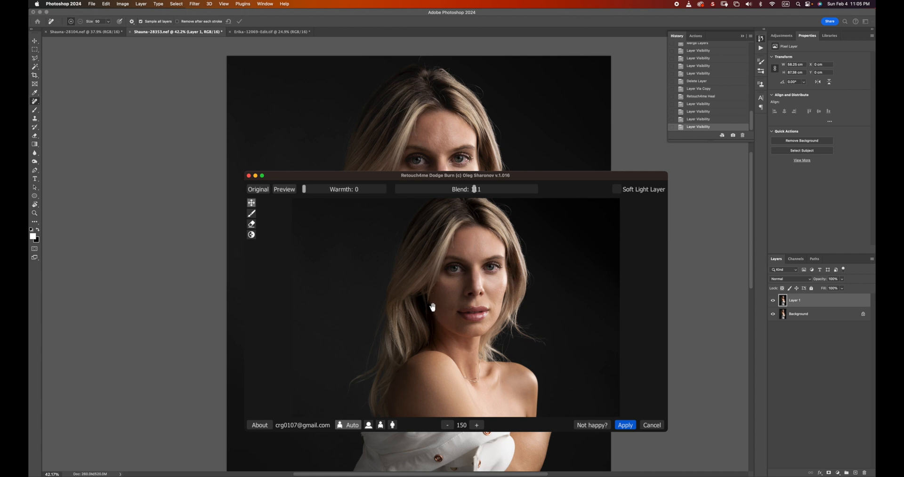
{"action": "mouse_move", "coordinate": [462, 272]}
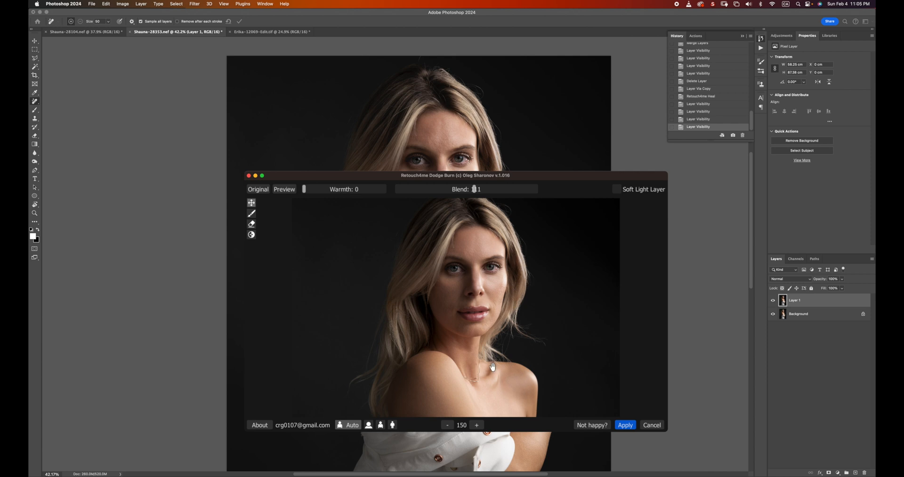
{"action": "left_click", "coordinate": [447, 425]}
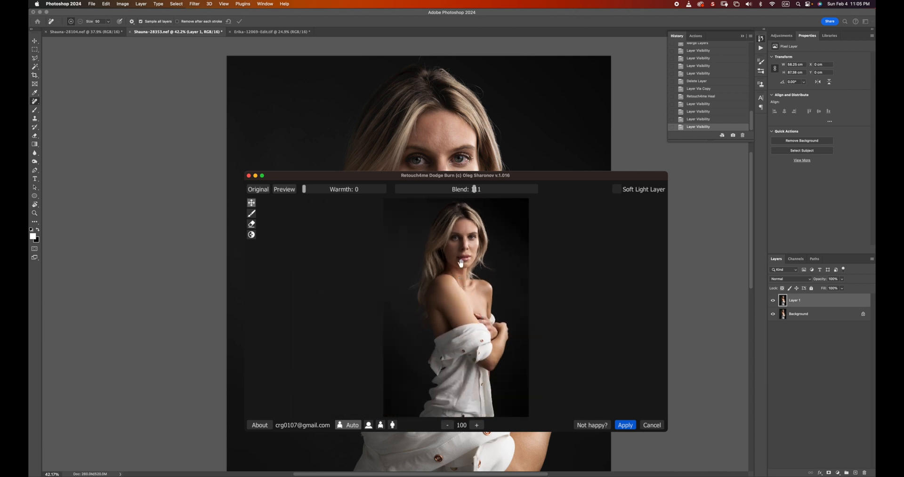
{"action": "mouse_move", "coordinate": [455, 260]}
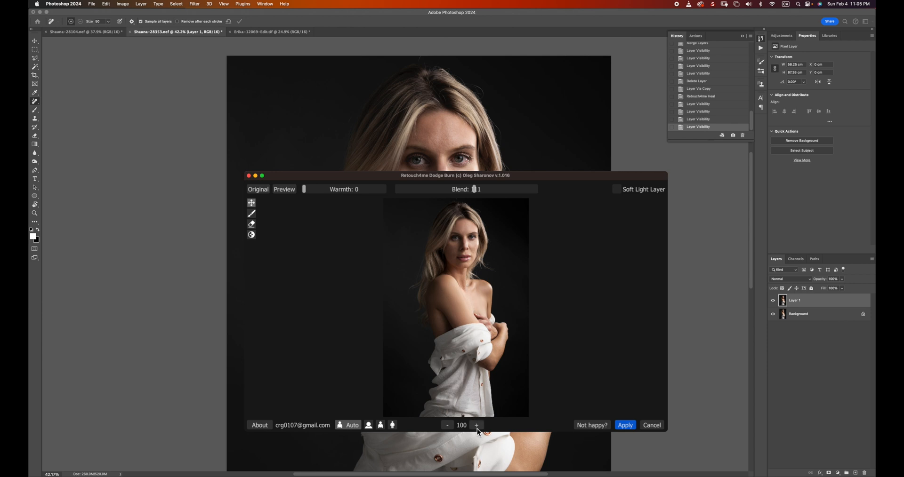
{"action": "left_click", "coordinate": [475, 425]}
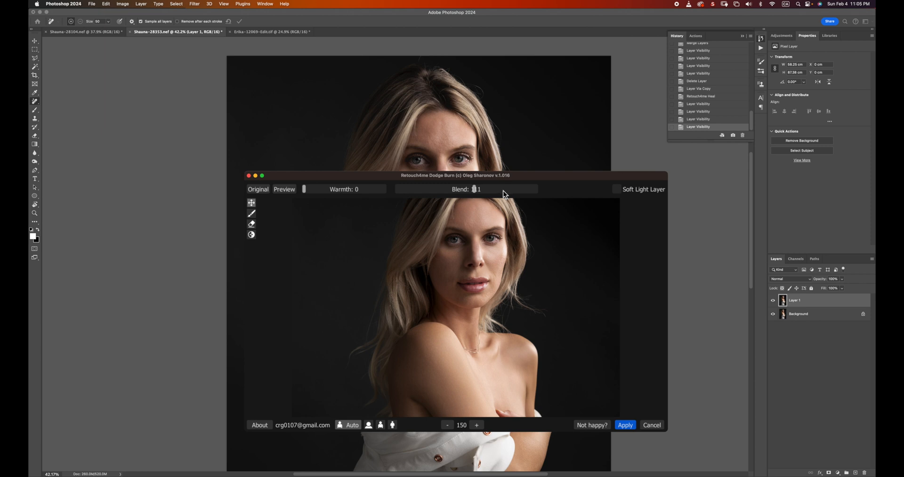
{"action": "mouse_move", "coordinate": [509, 199]}
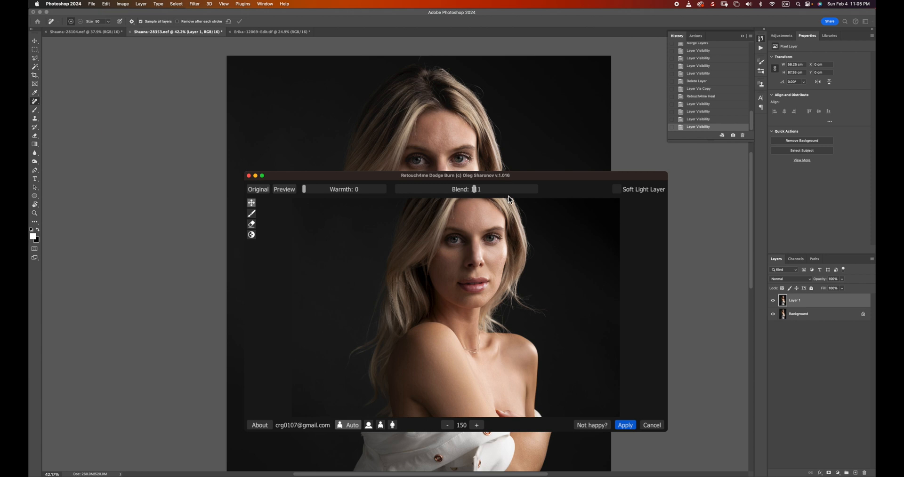
{"action": "mouse_move", "coordinate": [514, 202]}
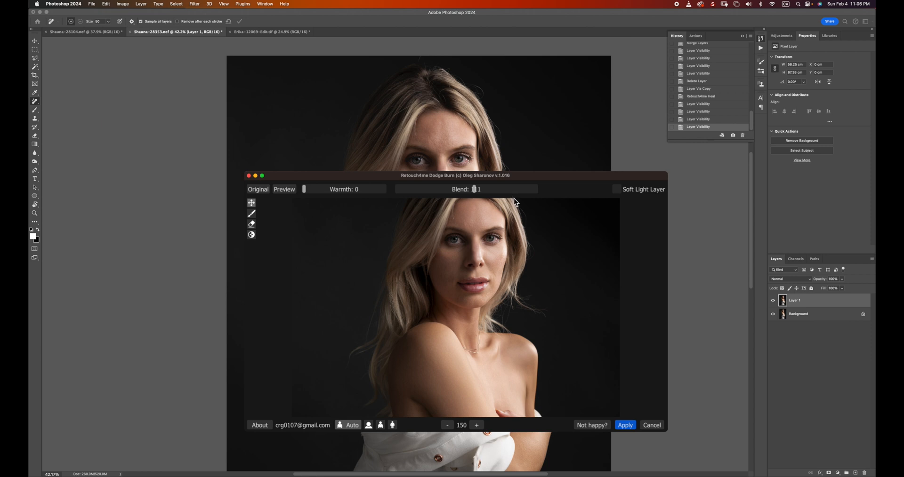
{"action": "mouse_move", "coordinate": [464, 263]}
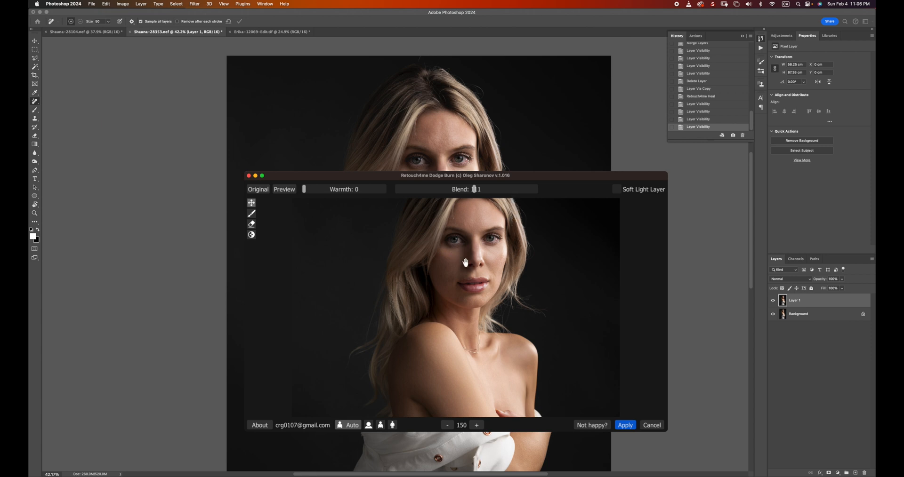
{"action": "mouse_move", "coordinate": [499, 195]}
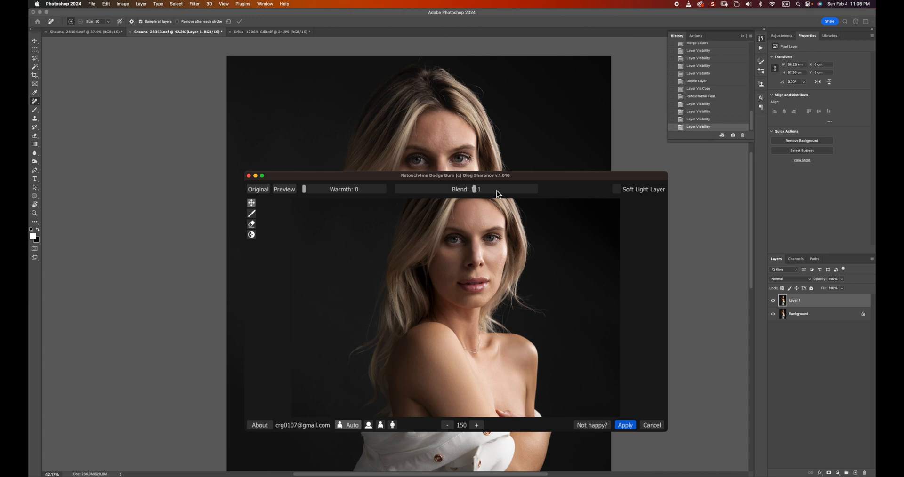
{"action": "mouse_move", "coordinate": [498, 194]}
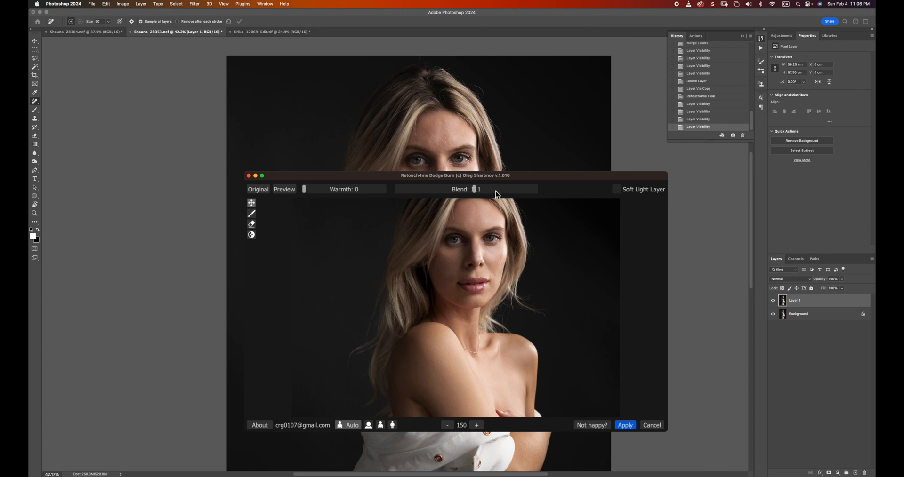
{"action": "mouse_move", "coordinate": [497, 194]}
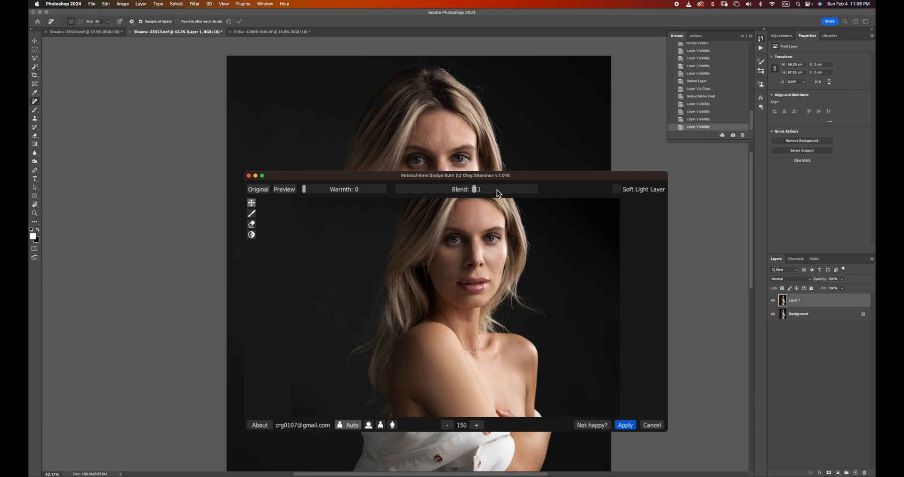
{"action": "mouse_move", "coordinate": [498, 194]}
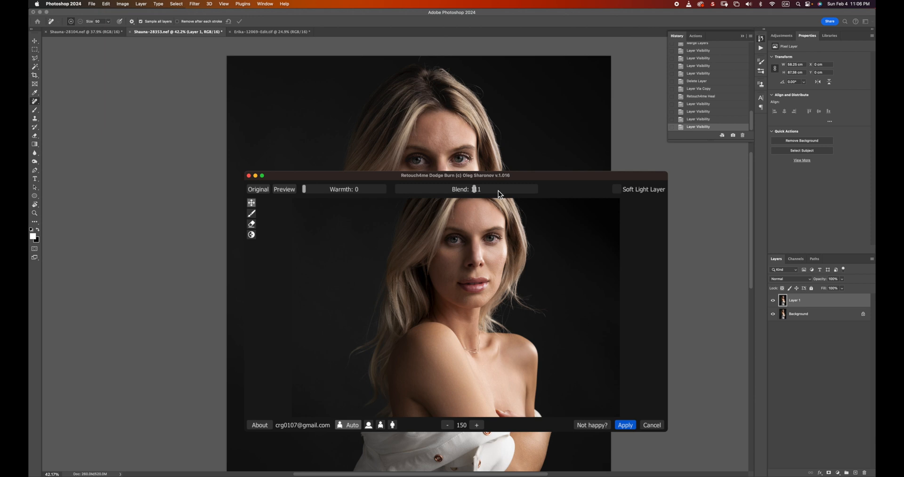
{"action": "mouse_move", "coordinate": [501, 194]}
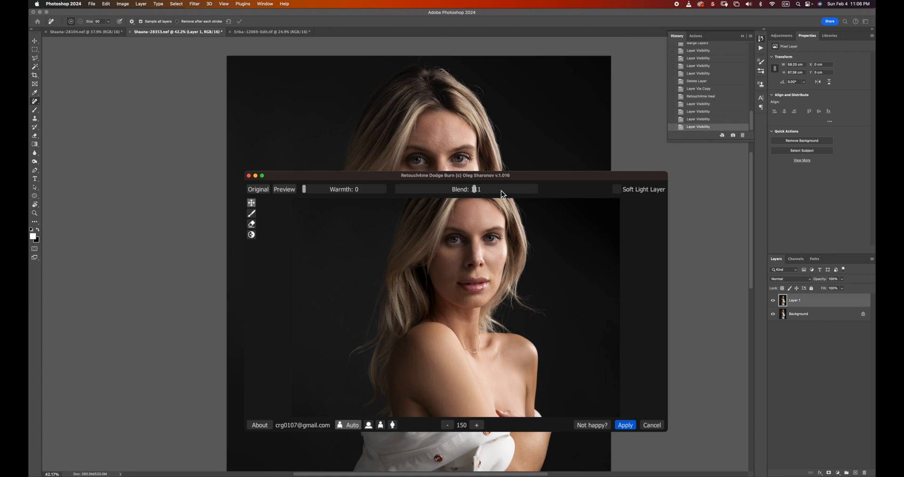
{"action": "mouse_move", "coordinate": [505, 200]}
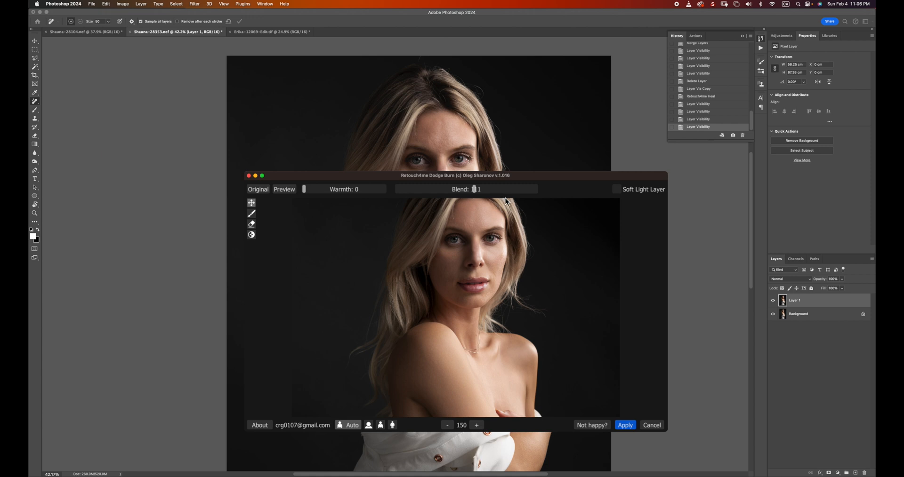
{"action": "mouse_move", "coordinate": [508, 197]}
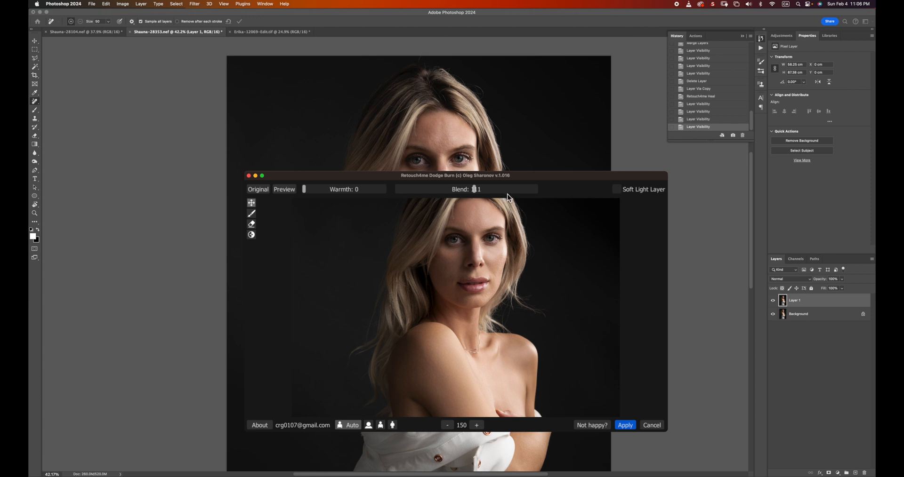
{"action": "mouse_move", "coordinate": [508, 198]}
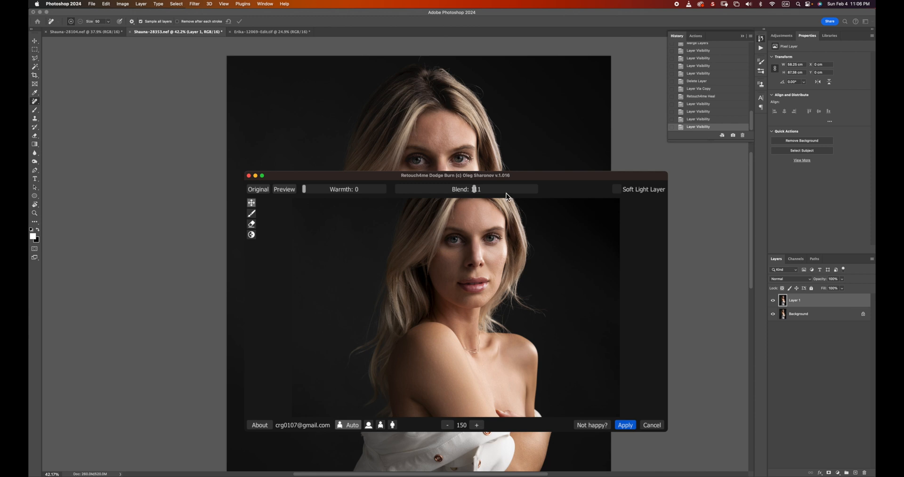
{"action": "mouse_move", "coordinate": [497, 196]}
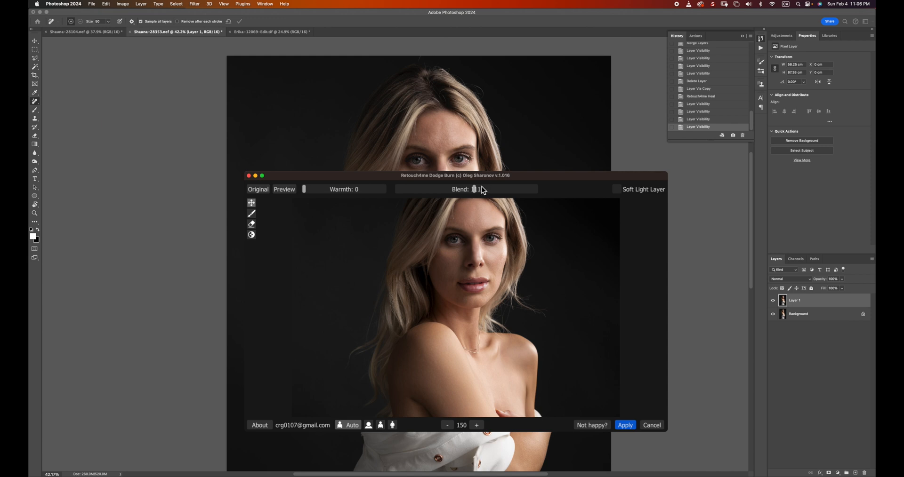
{"action": "mouse_move", "coordinate": [495, 197]}
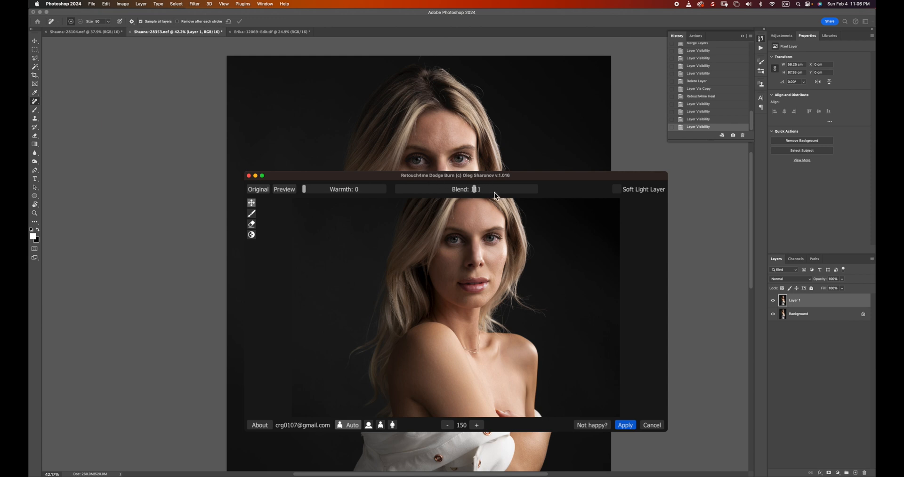
{"action": "left_click_drag", "start_coordinate": [473, 189], "coordinate": [501, 190]}
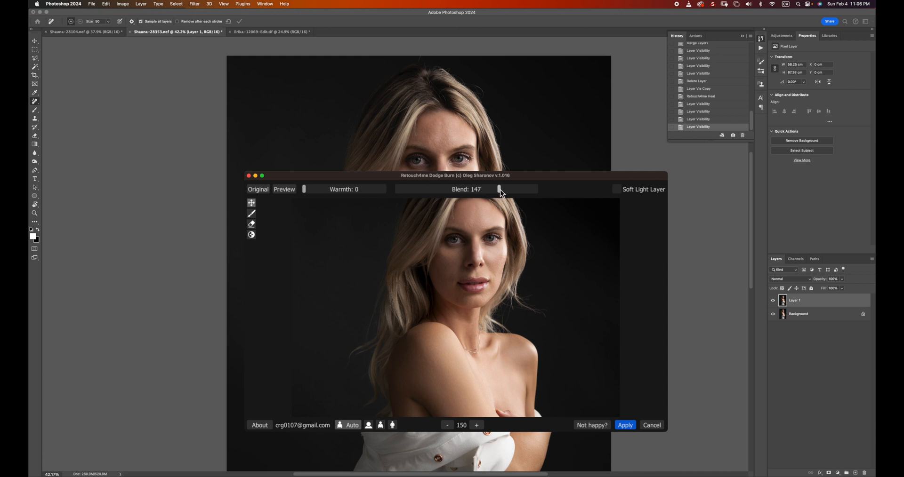
{"action": "left_click_drag", "start_coordinate": [499, 189], "coordinate": [505, 189]}
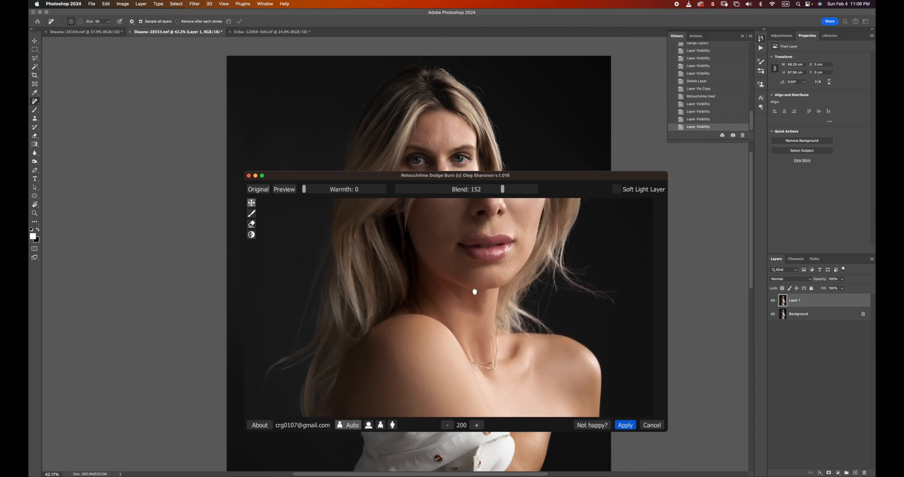
{"action": "mouse_move", "coordinate": [255, 189]}
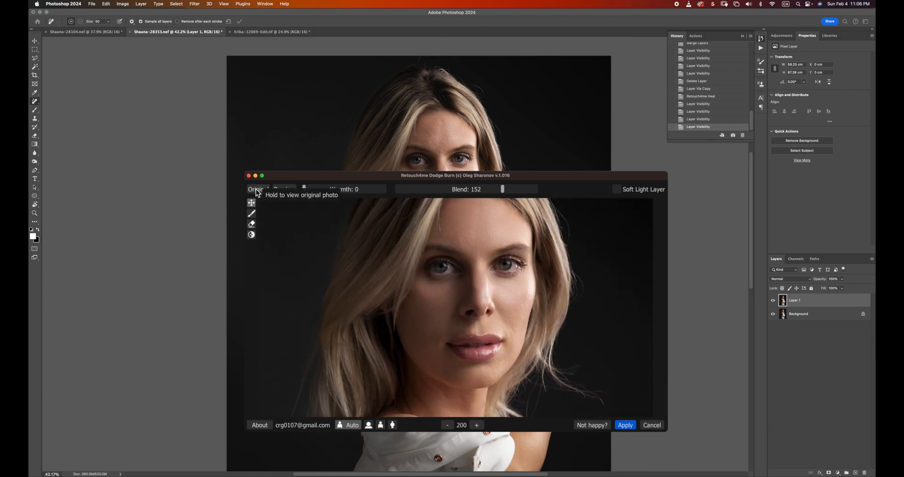
{"action": "left_click", "coordinate": [255, 189]}
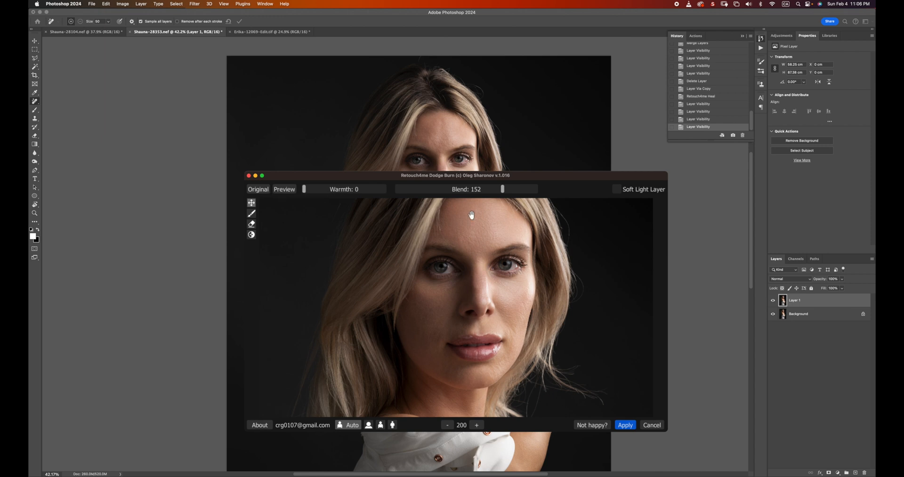
{"action": "mouse_move", "coordinate": [412, 239]}
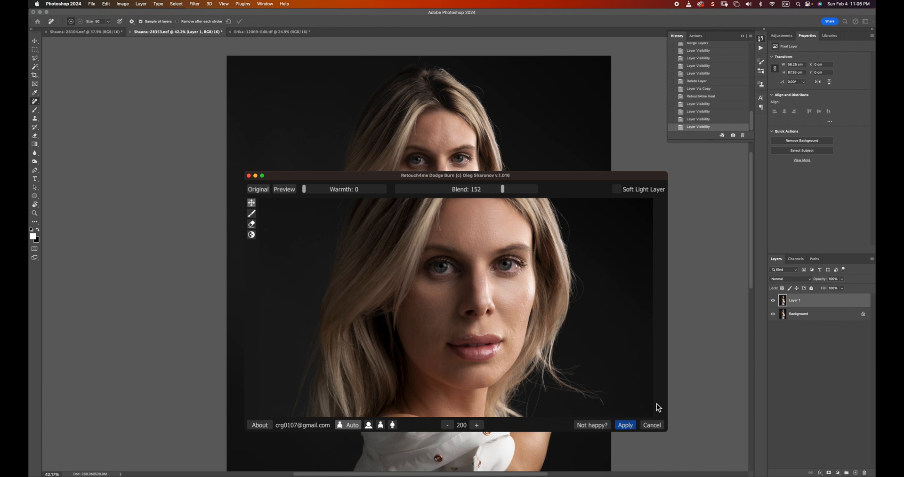
{"action": "left_click", "coordinate": [625, 425]}
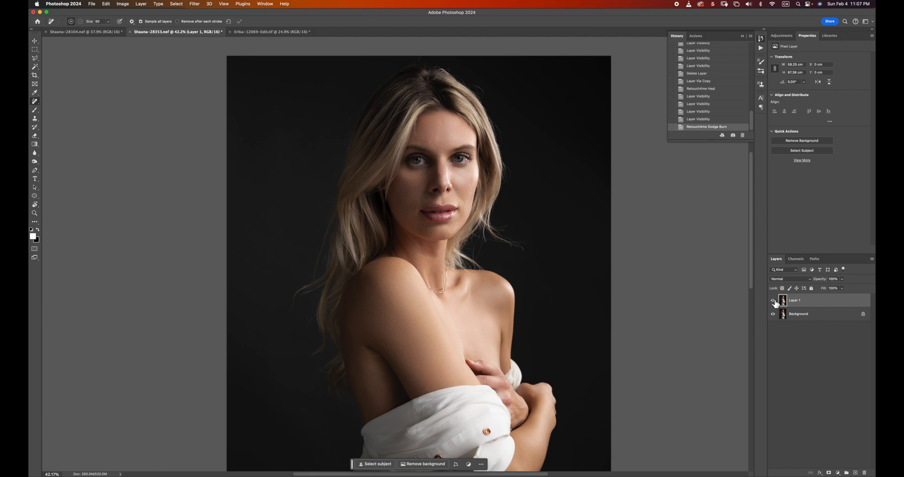
{"action": "left_click", "coordinate": [773, 301]}
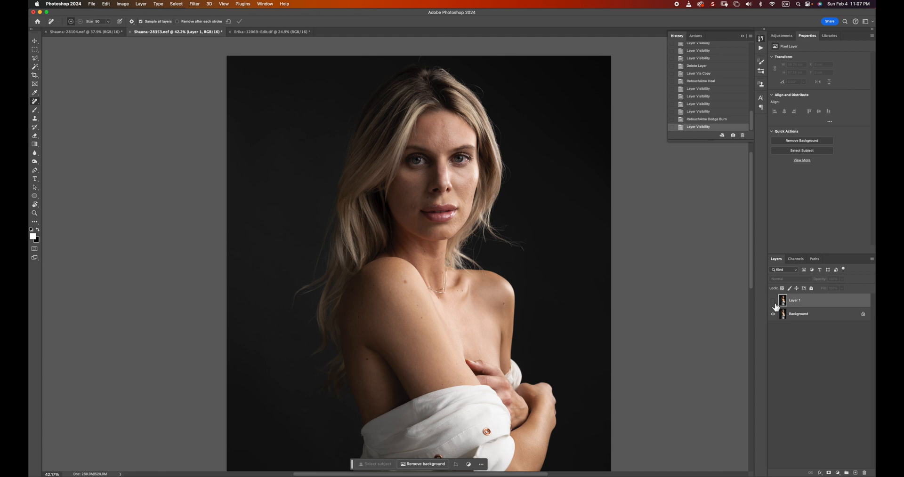
{"action": "left_click", "coordinate": [773, 300]}
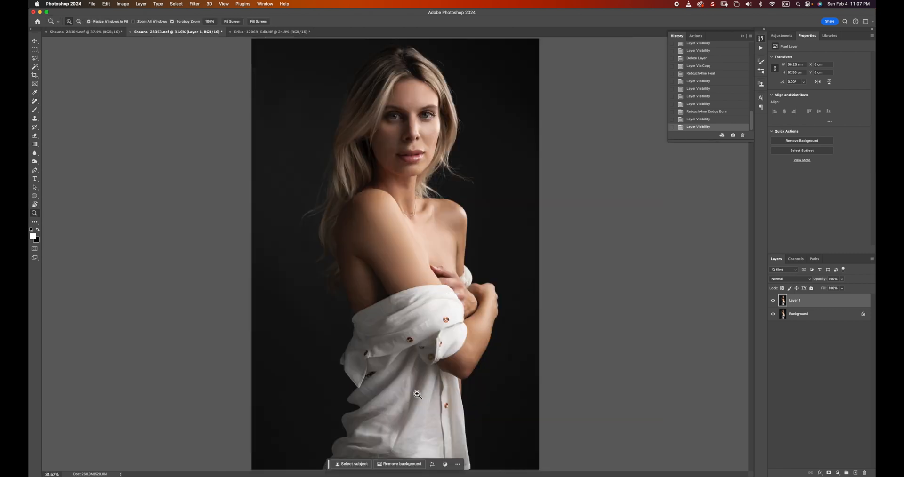
{"action": "mouse_move", "coordinate": [208, 51]}
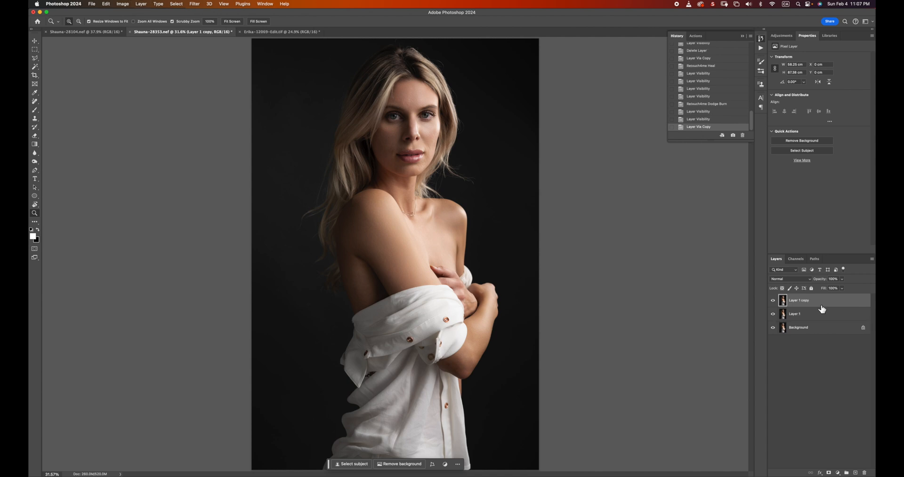
{"action": "mouse_move", "coordinate": [821, 306]}
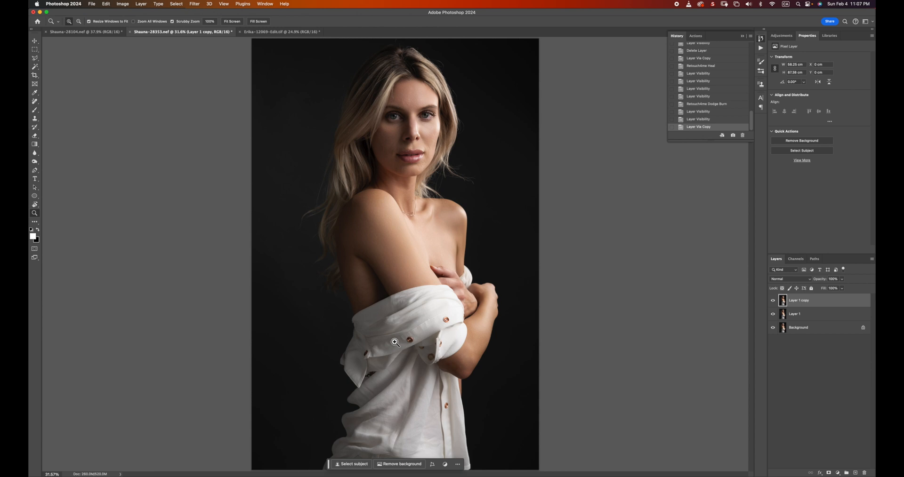
{"action": "mouse_move", "coordinate": [410, 378]}
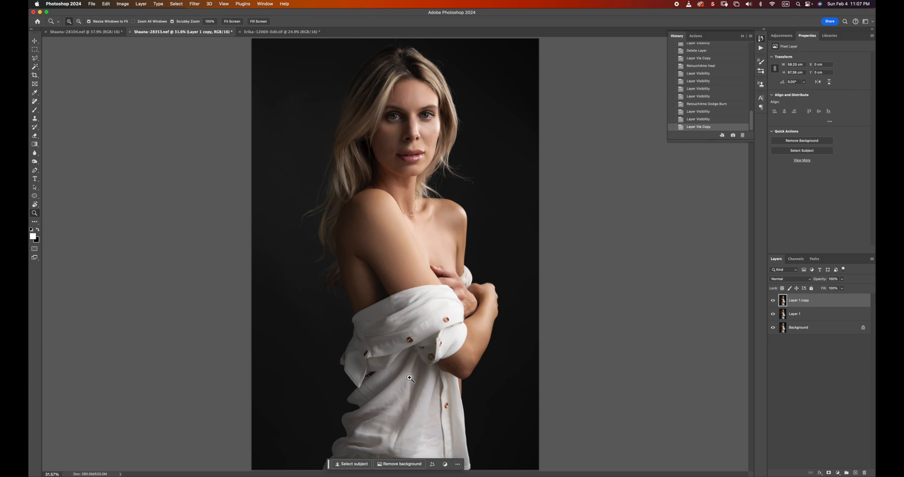
{"action": "mouse_move", "coordinate": [262, 136]}
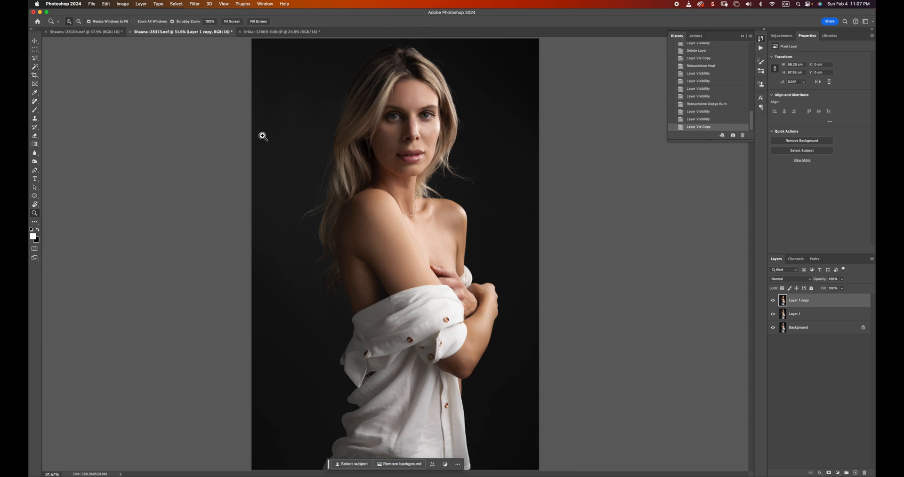
Open the Filter menu to reach Retouch4me Fabric for Layer 1 copy
{"action": "left_click", "coordinate": [195, 4]}
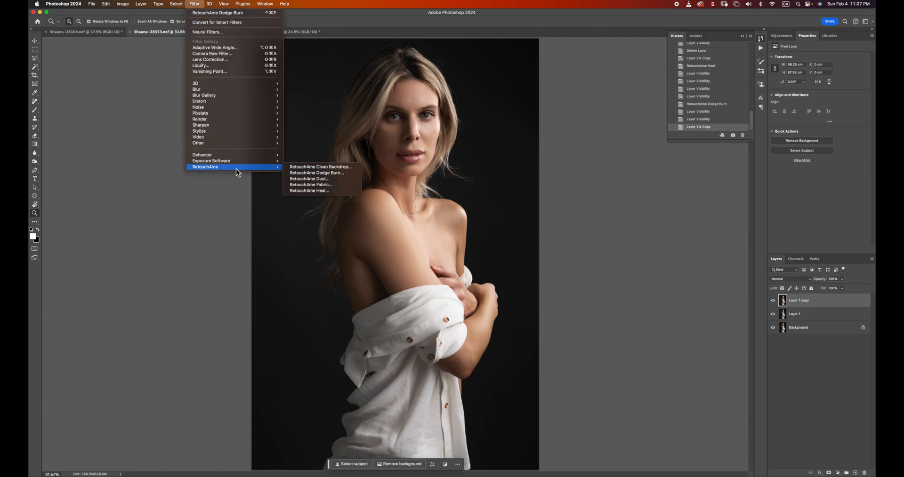
{"action": "mouse_move", "coordinate": [342, 185]}
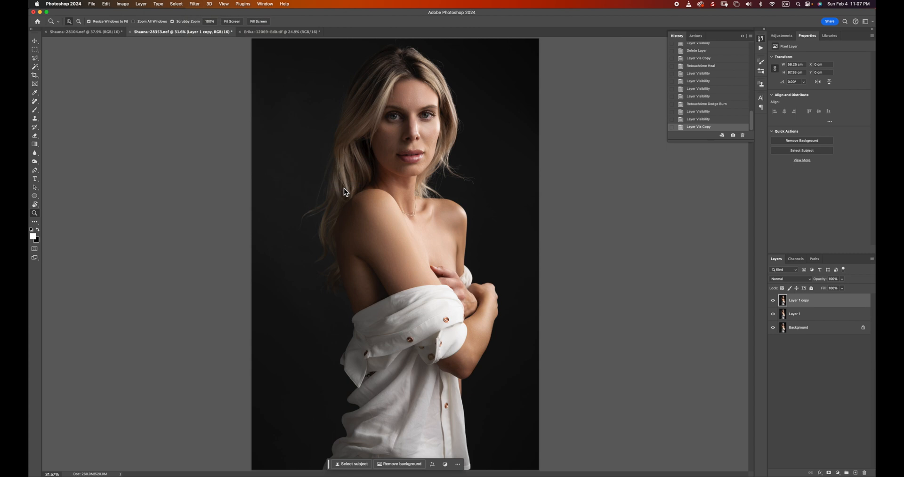
{"action": "mouse_move", "coordinate": [616, 250]}
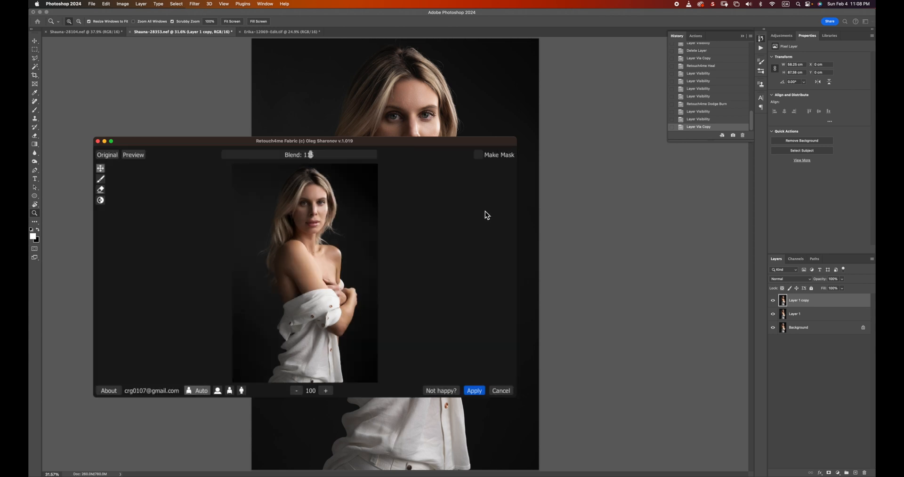
Preview Retouch4me Fabric at 150 on the shirt, compare with the original, and apply
{"action": "left_click", "coordinate": [326, 391]}
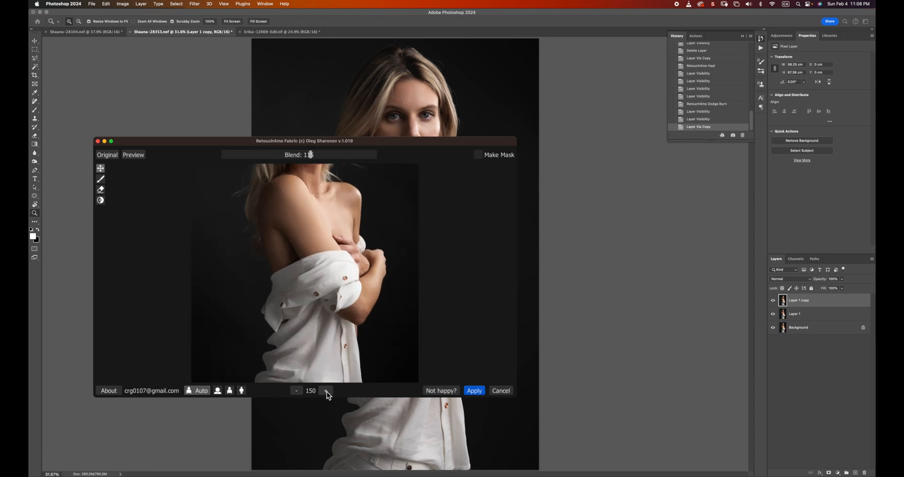
{"action": "left_click_drag", "start_coordinate": [303, 141], "coordinate": [367, 88]}
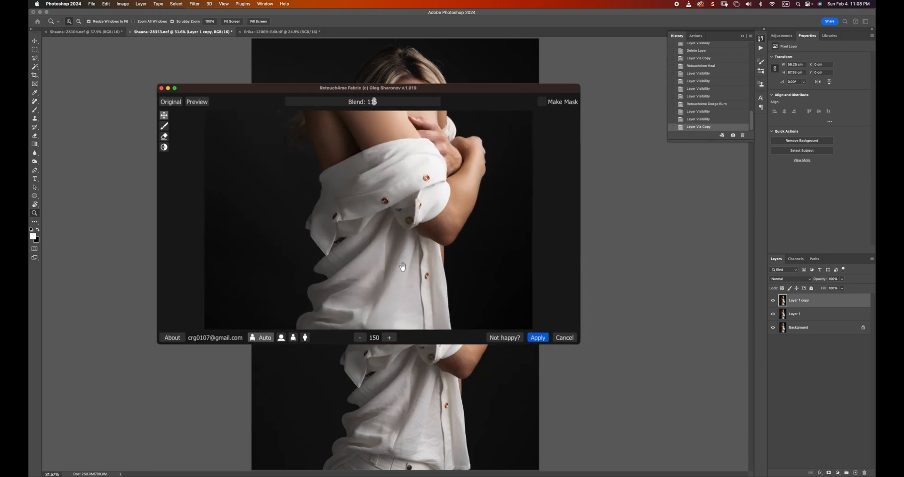
{"action": "left_click", "coordinate": [171, 102]}
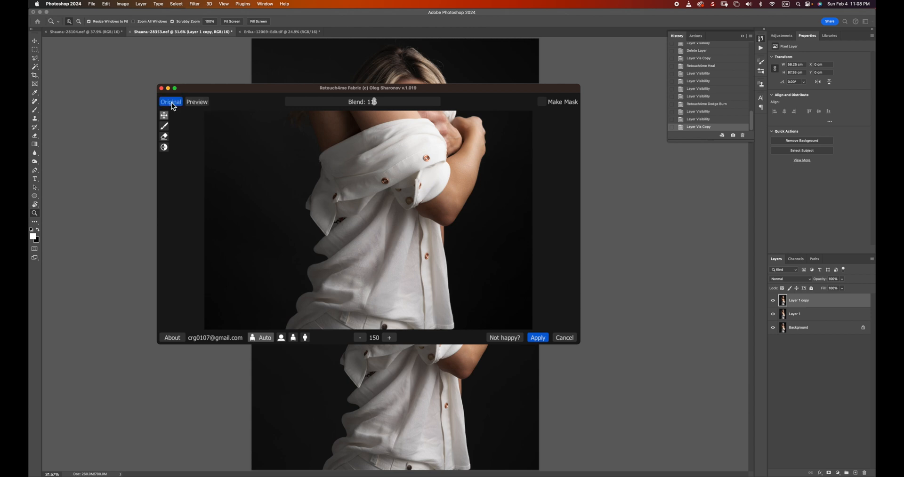
{"action": "mouse_move", "coordinate": [171, 102]}
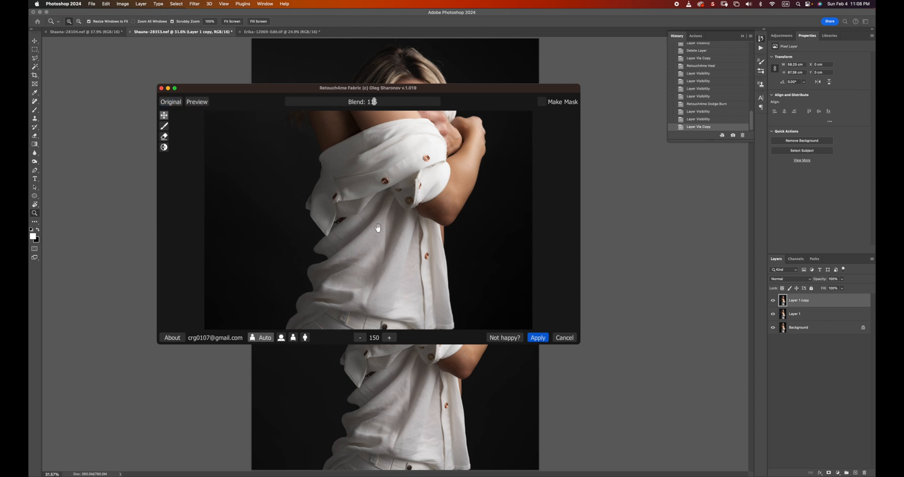
{"action": "mouse_move", "coordinate": [364, 223]}
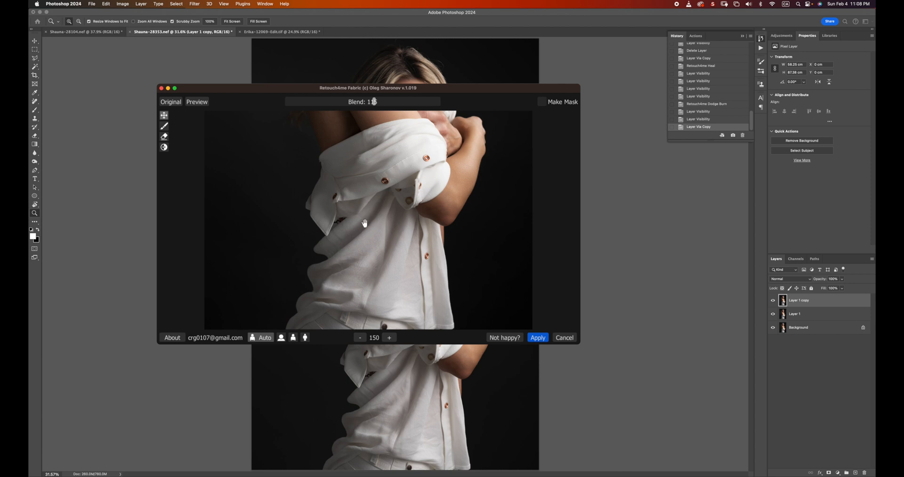
{"action": "mouse_move", "coordinate": [376, 225]}
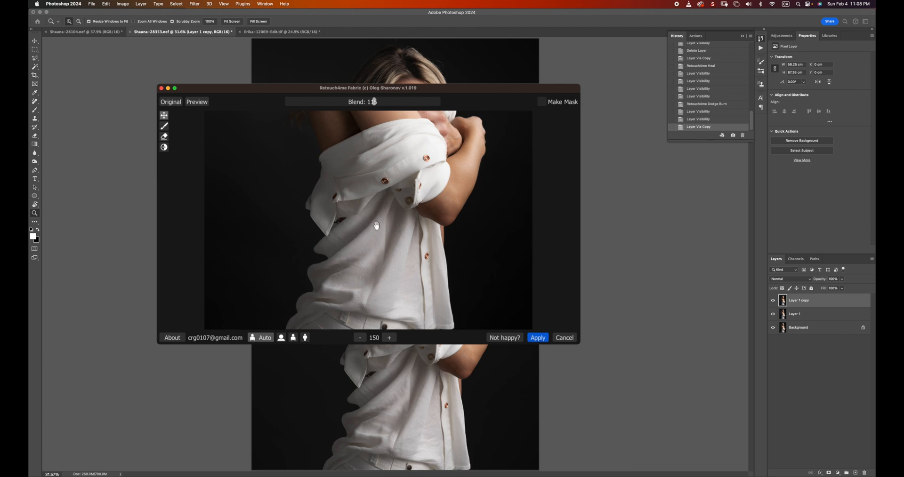
{"action": "mouse_move", "coordinate": [341, 256]}
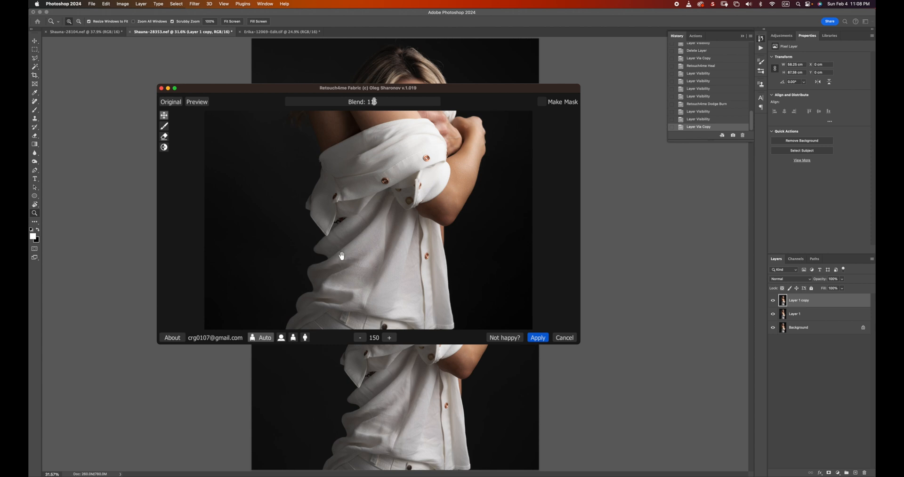
{"action": "mouse_move", "coordinate": [359, 219]}
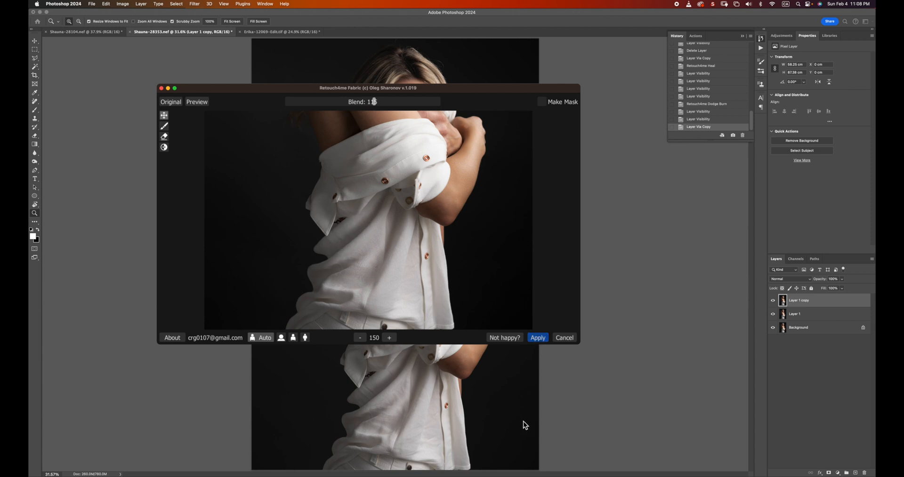
{"action": "left_click", "coordinate": [537, 338]}
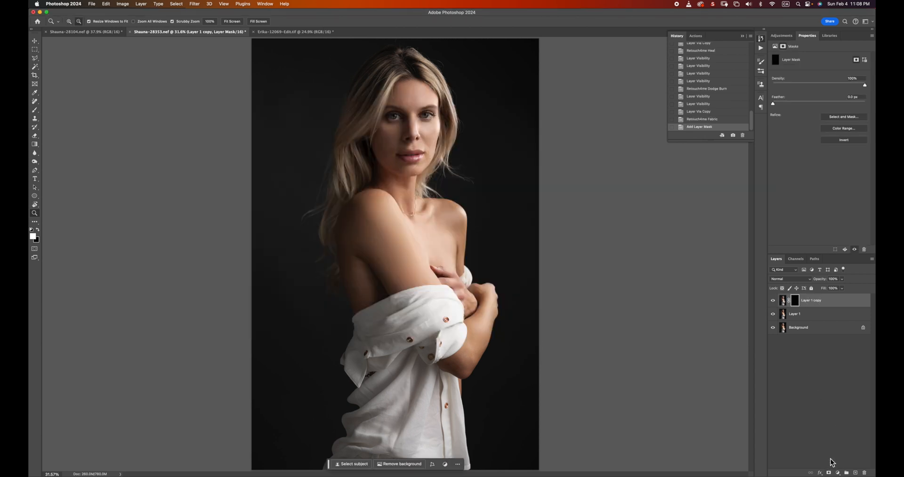
Paint the fabric smoothing onto the mask and remove a flaw on the lower shirt
{"action": "left_click", "coordinate": [34, 109]}
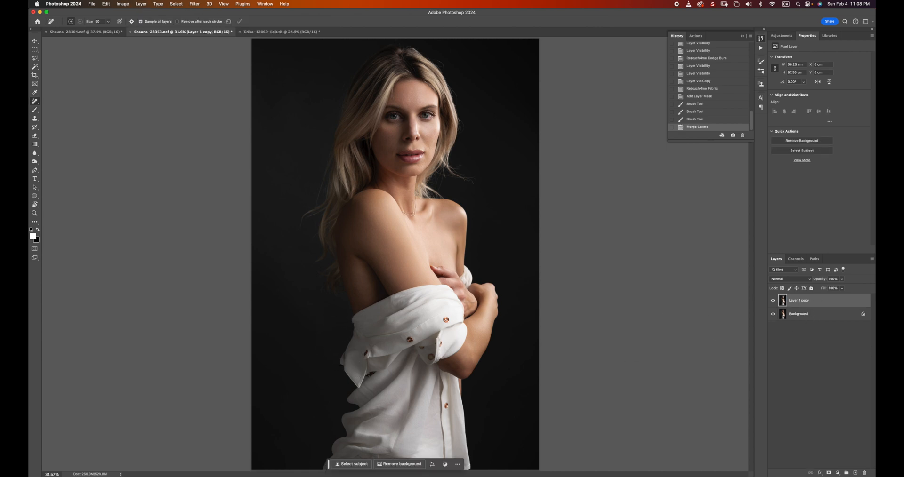
{"action": "left_click_drag", "start_coordinate": [369, 375], "coordinate": [366, 395]}
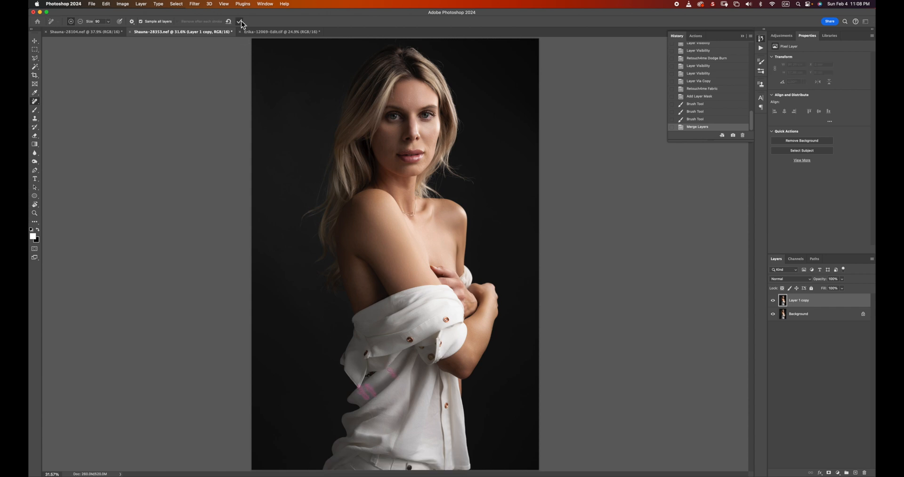
{"action": "left_click", "coordinate": [432, 274]}
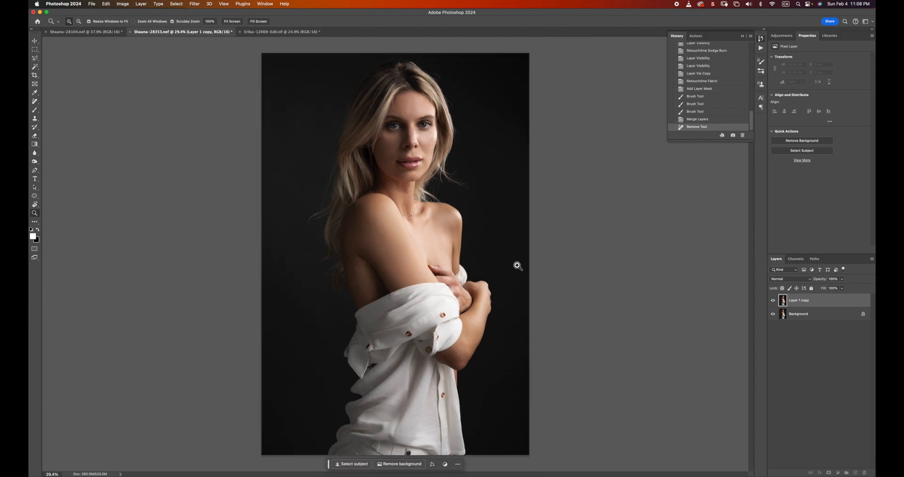
{"action": "mouse_move", "coordinate": [407, 103]}
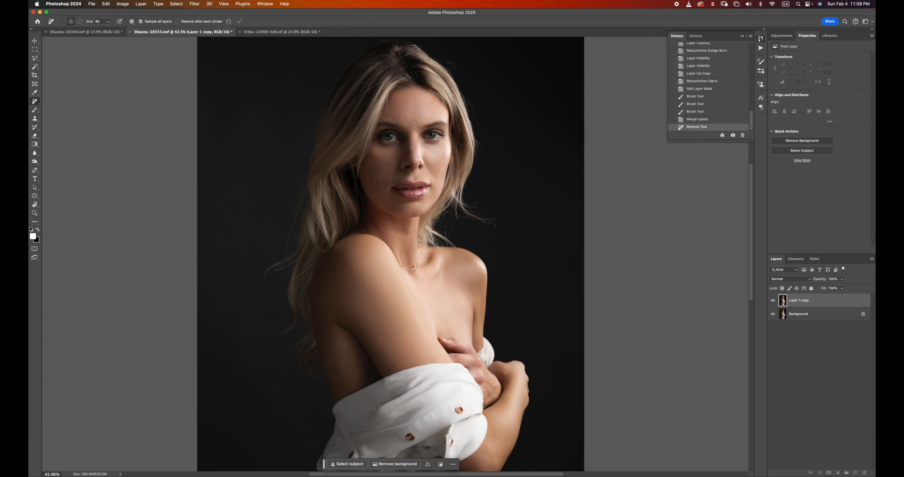
{"action": "mouse_move", "coordinate": [721, 190]}
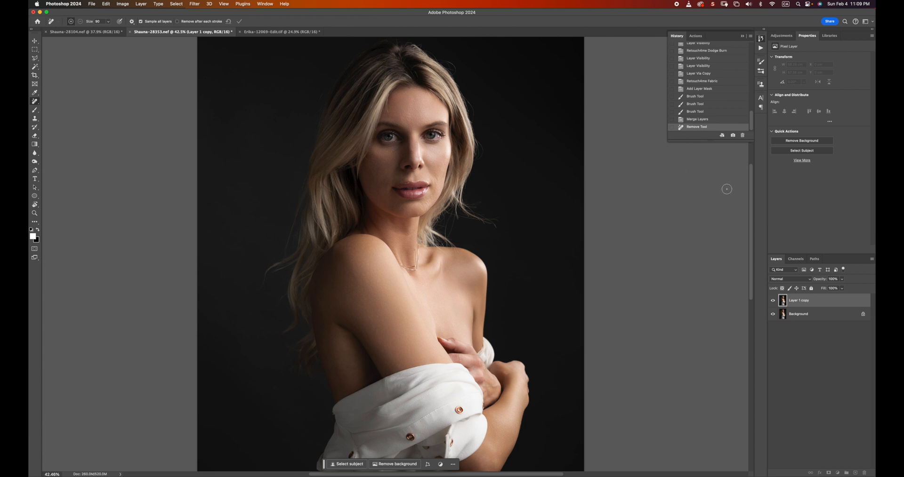
{"action": "mouse_move", "coordinate": [694, 203]}
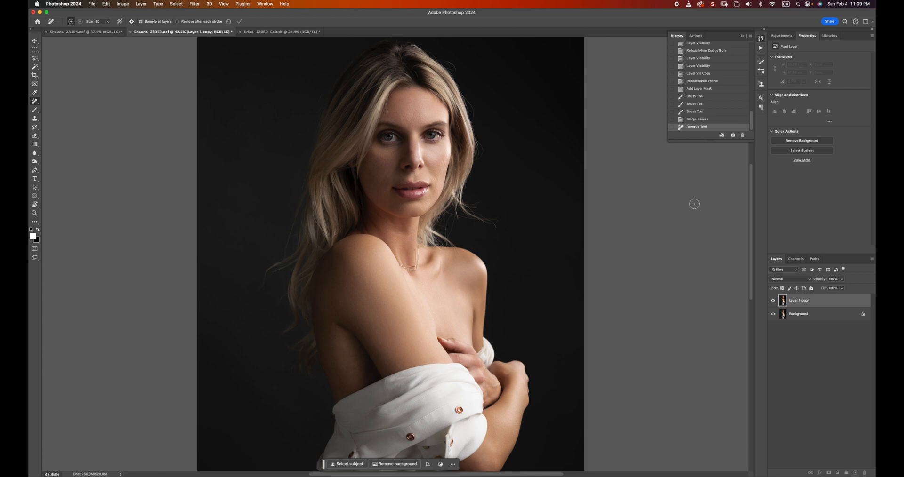
{"action": "mouse_move", "coordinate": [769, 156]}
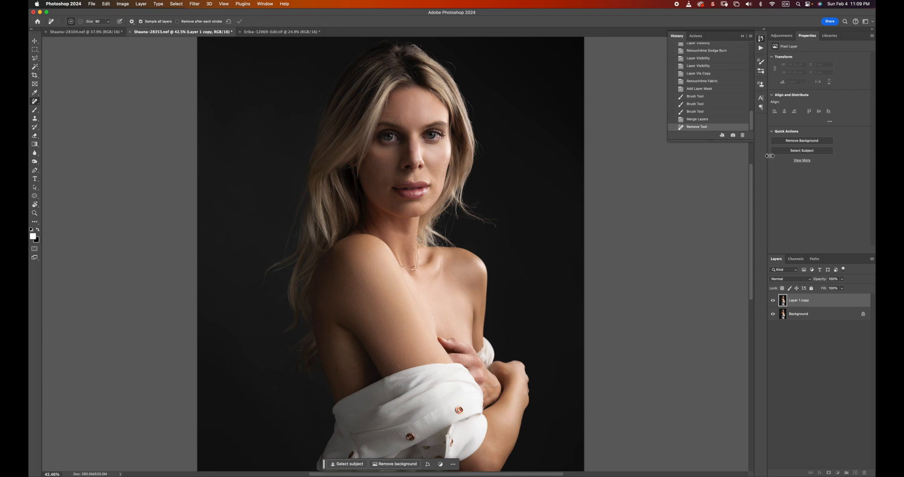
{"action": "mouse_move", "coordinate": [230, 120]}
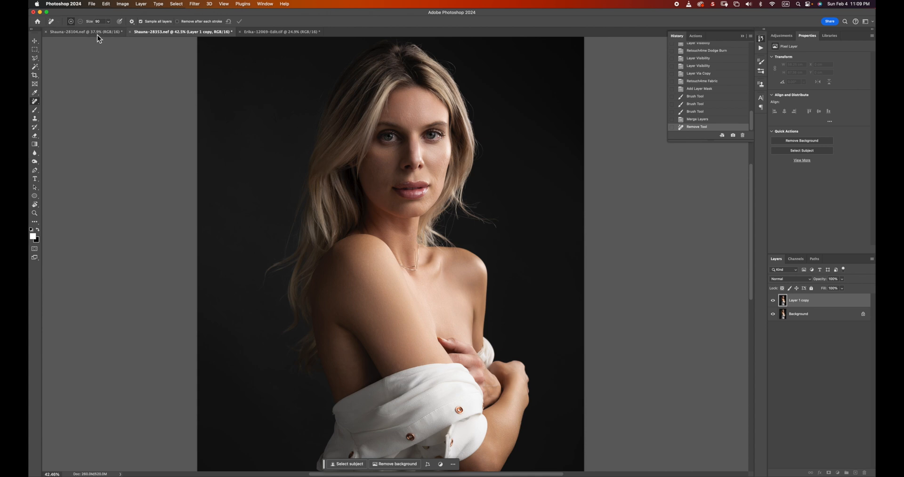
{"action": "mouse_move", "coordinate": [90, 31]}
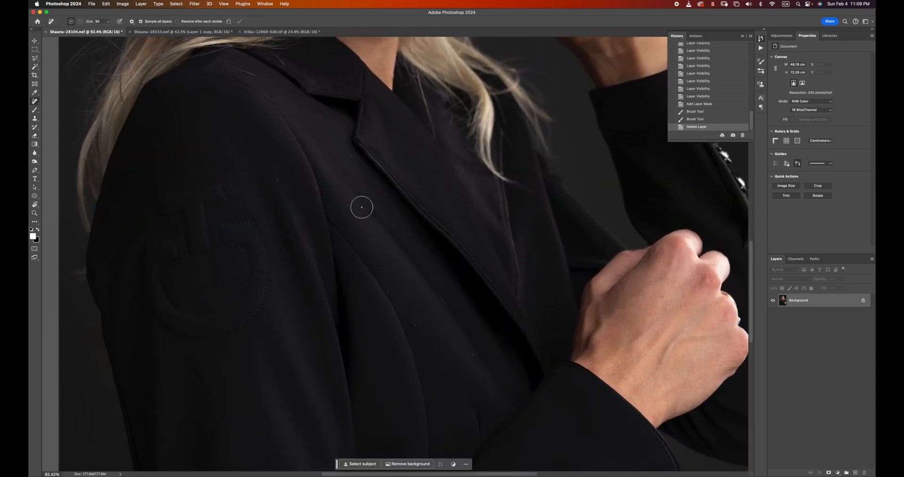
{"action": "mouse_move", "coordinate": [333, 160]}
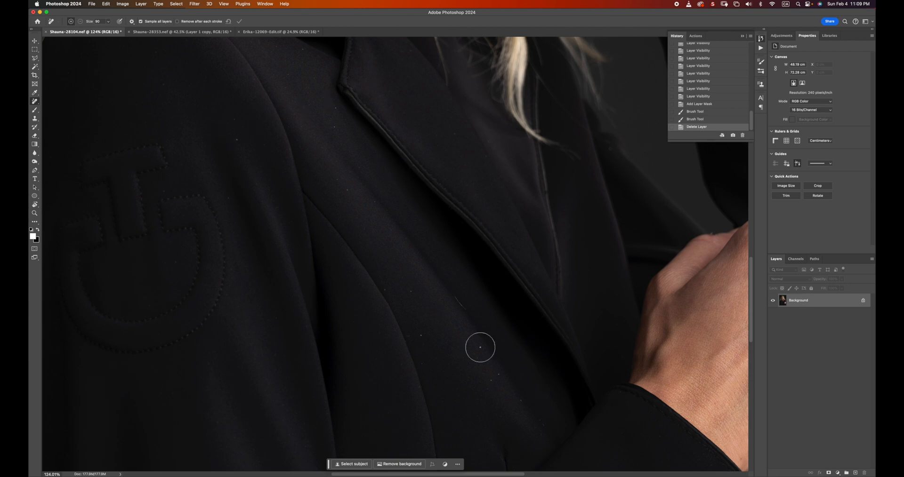
{"action": "mouse_move", "coordinate": [419, 183]}
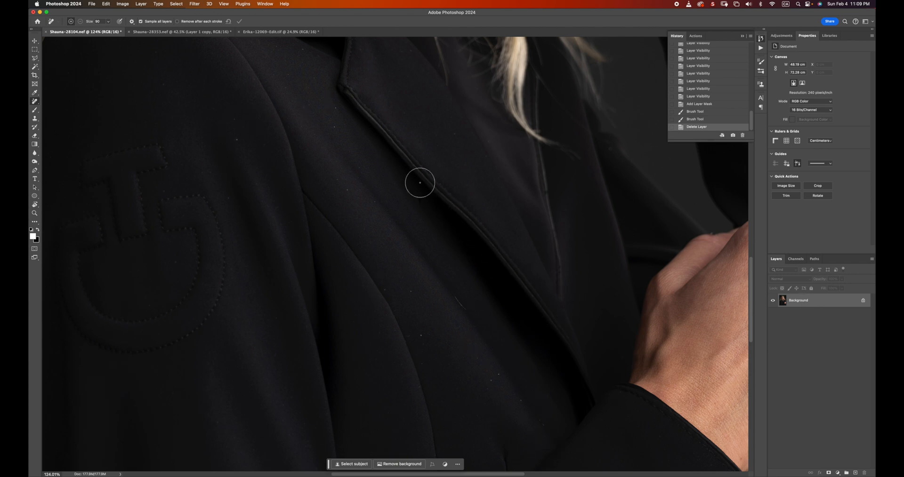
Duplicate the Shauna-28104 background into a new layer from the menu bar
{"action": "left_click", "coordinate": [194, 5]}
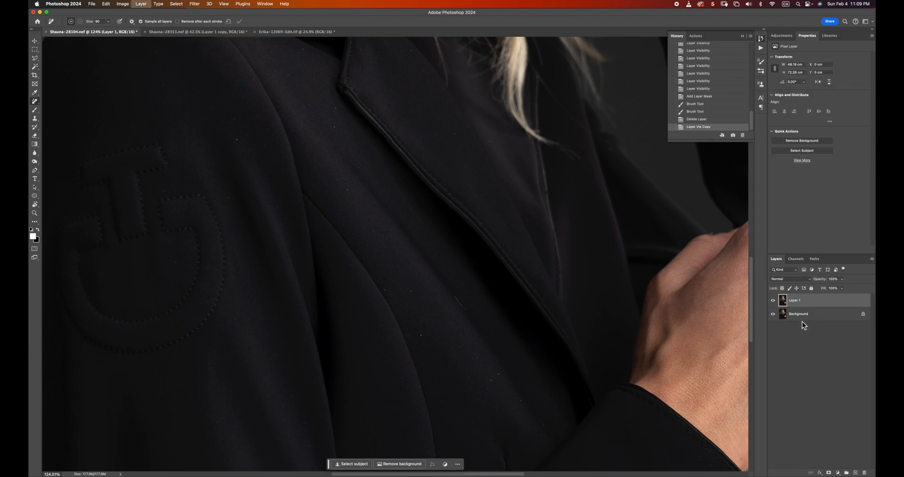
{"action": "left_click", "coordinate": [195, 3]}
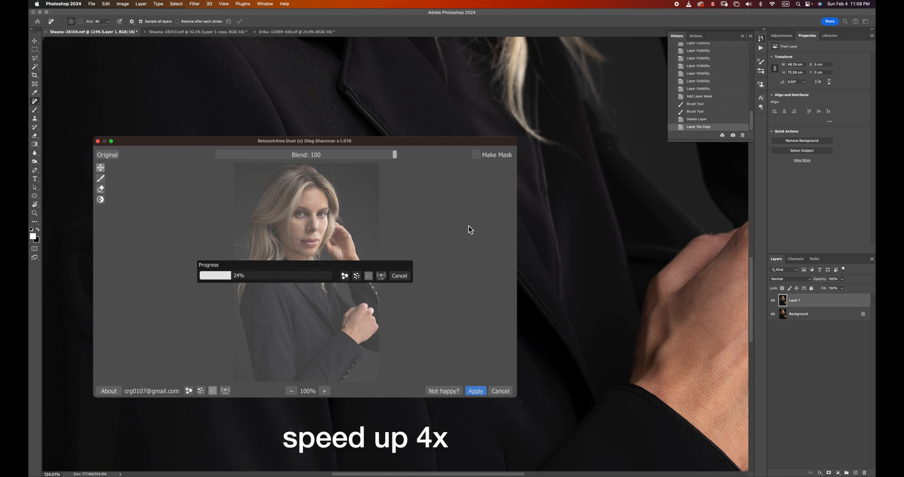
{"action": "mouse_move", "coordinate": [455, 238]}
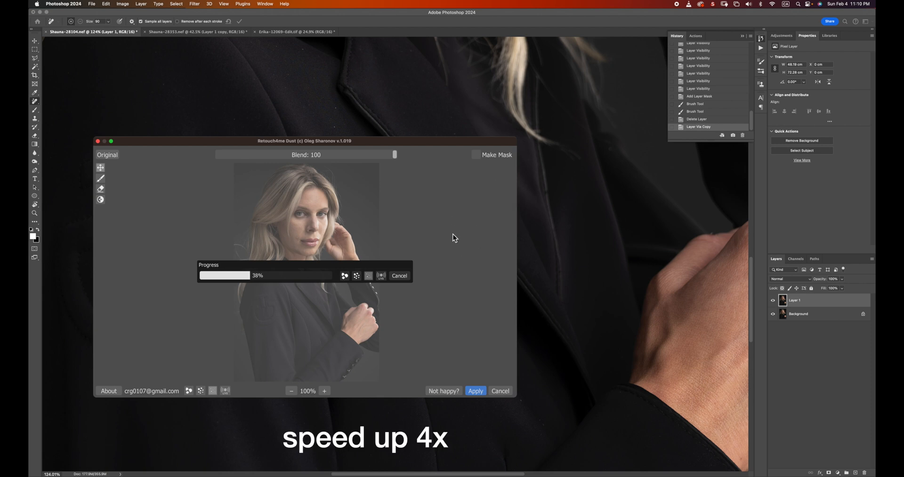
{"action": "mouse_move", "coordinate": [449, 262]}
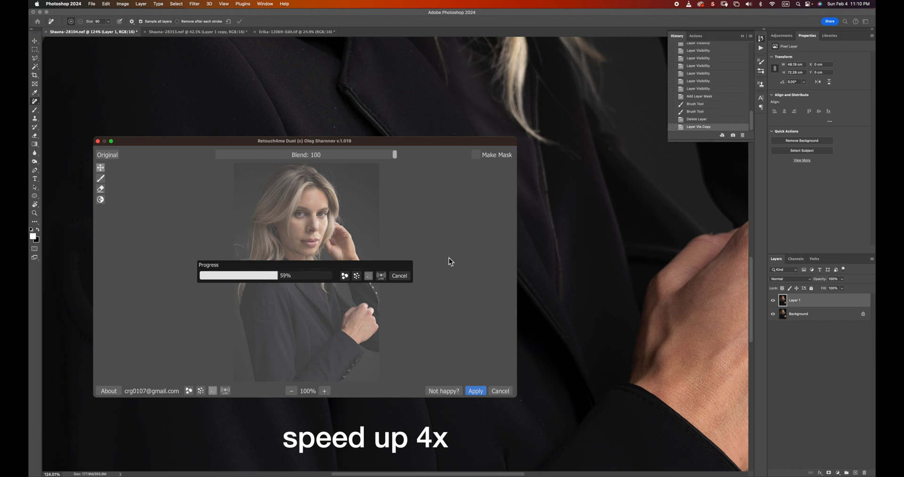
{"action": "mouse_move", "coordinate": [516, 245]}
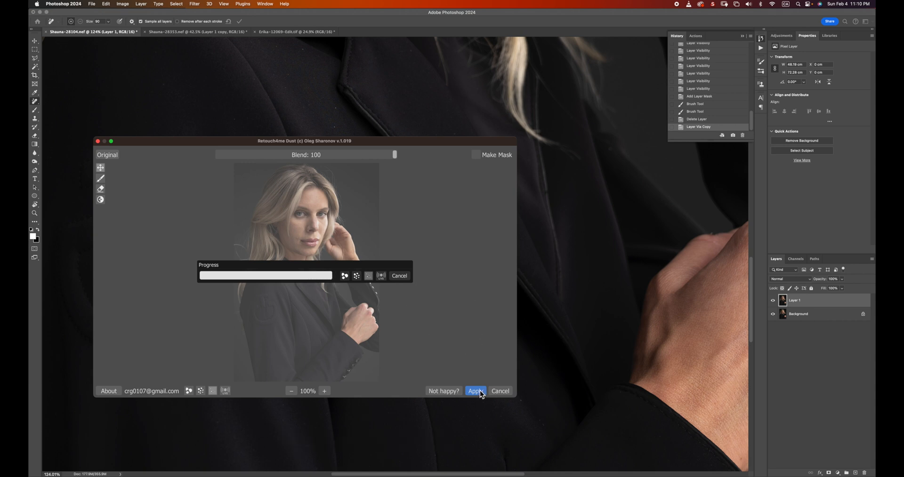
Zoom the Retouch4me Dust preview to 150% on the sleeve and compare with the original
{"action": "left_click", "coordinate": [475, 391]}
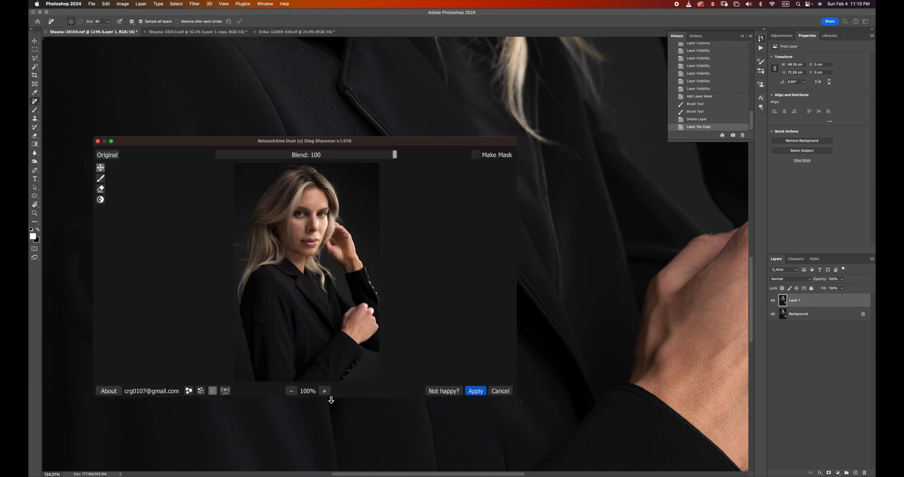
{"action": "left_click", "coordinate": [324, 392]}
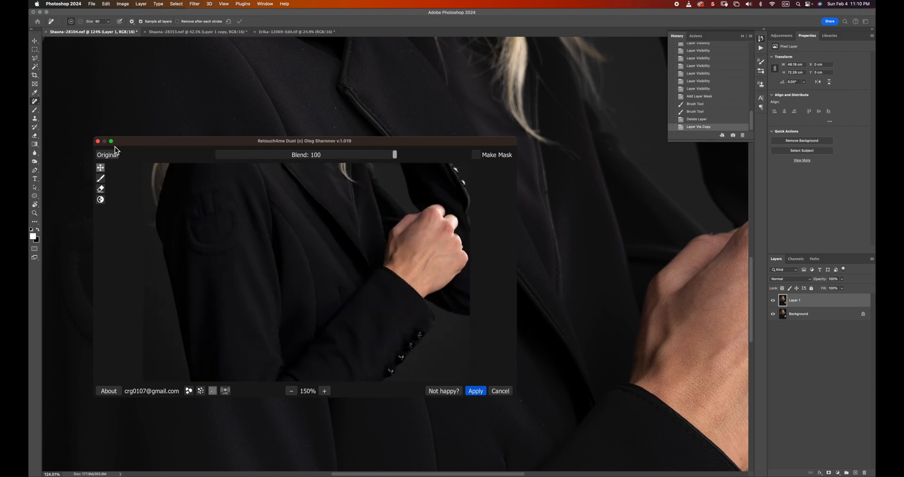
{"action": "left_click", "coordinate": [107, 155]}
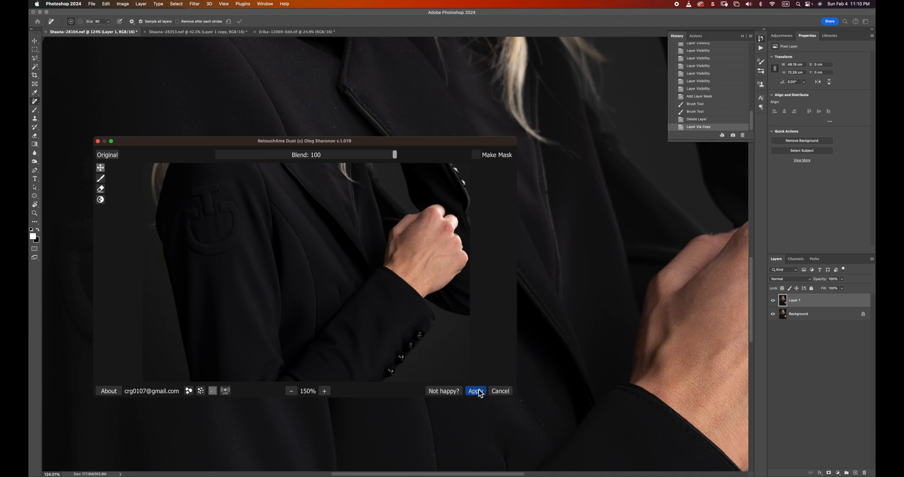
Apply the dust removal, toggle Layer 1 to compare sleeve and face, and paint the jacket mask
{"action": "left_click", "coordinate": [475, 391]}
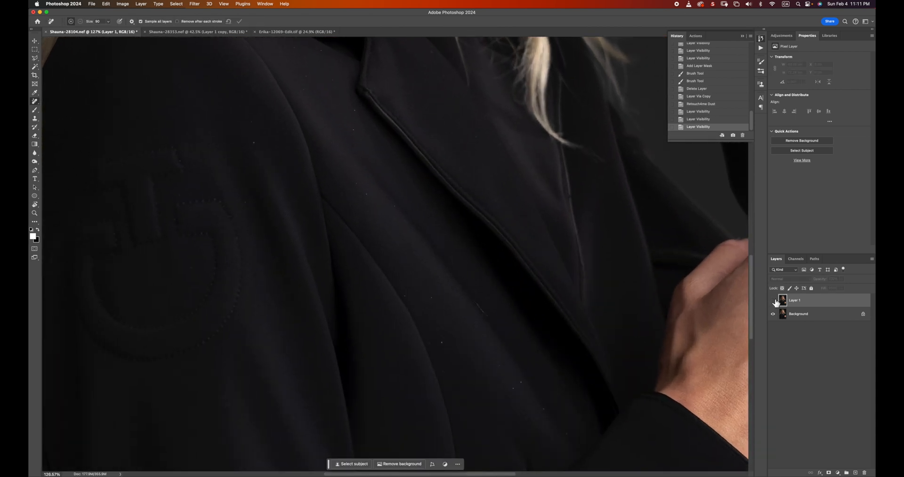
{"action": "left_click", "coordinate": [773, 300]}
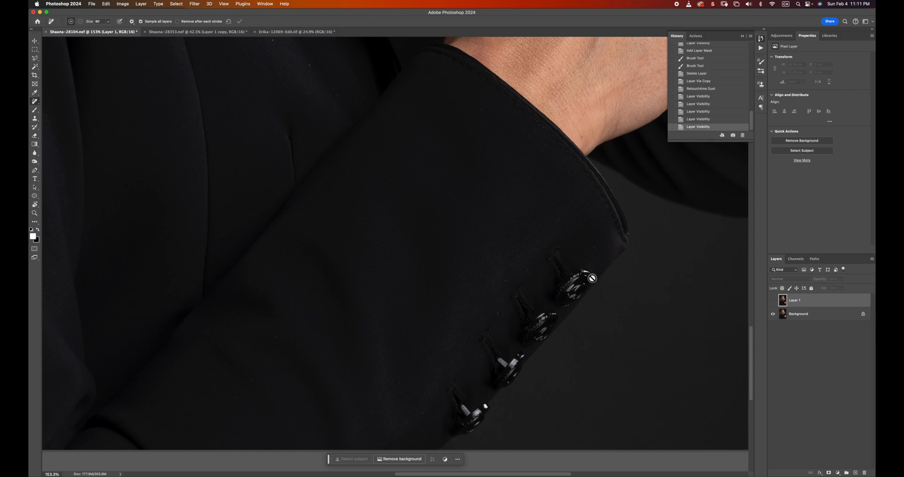
{"action": "left_click", "coordinate": [795, 300]}
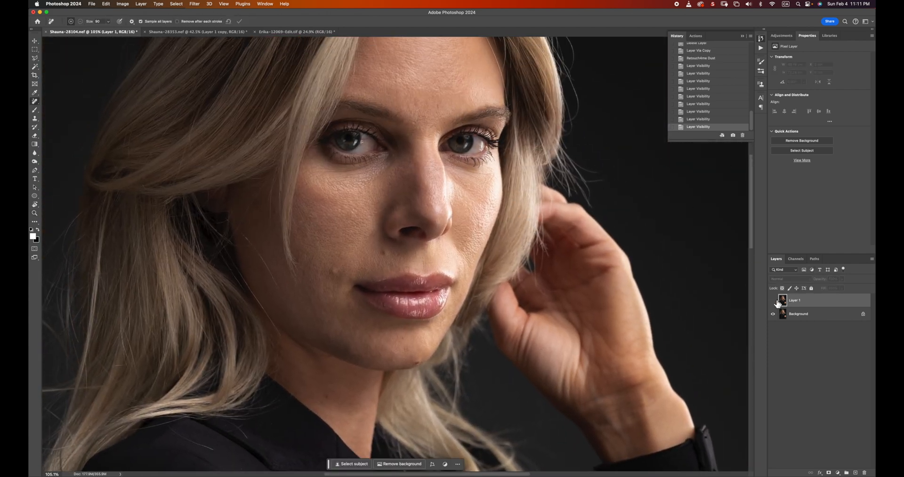
{"action": "left_click", "coordinate": [773, 300]}
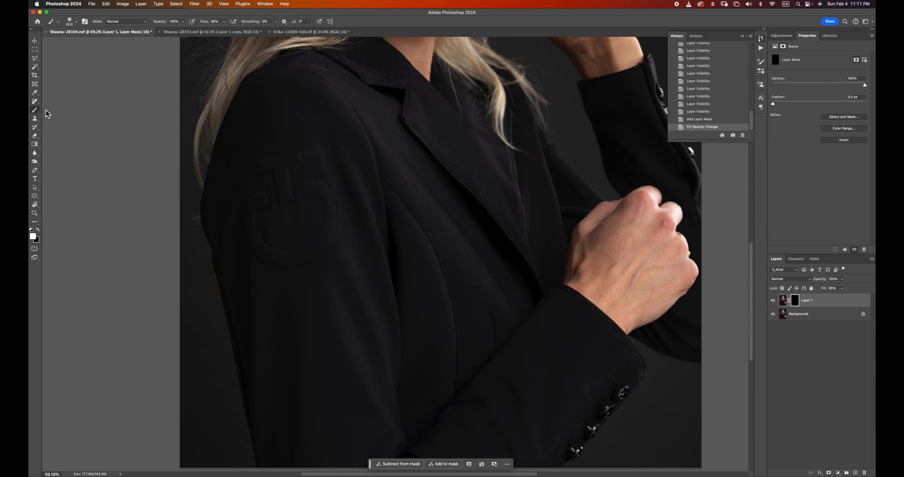
{"action": "mouse_move", "coordinate": [474, 301]}
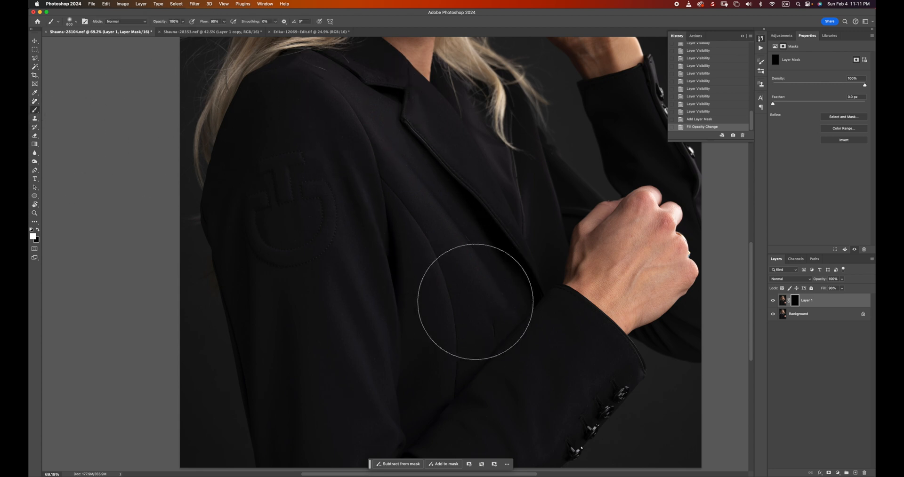
{"action": "mouse_move", "coordinate": [329, 99]}
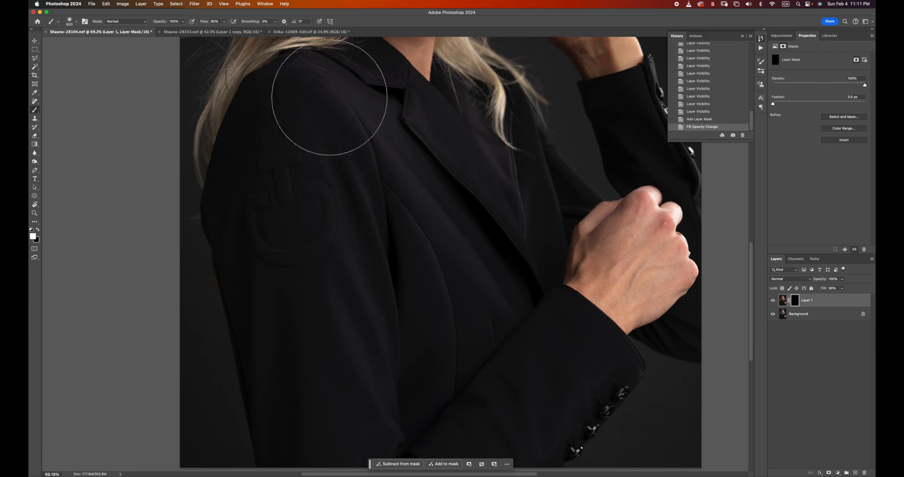
{"action": "left_click_drag", "start_coordinate": [329, 98], "coordinate": [467, 230]}
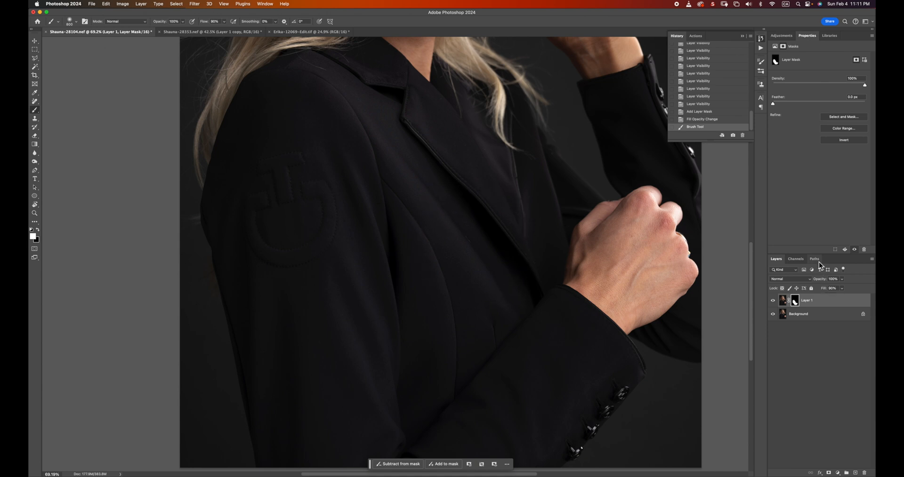
{"action": "mouse_move", "coordinate": [356, 117]}
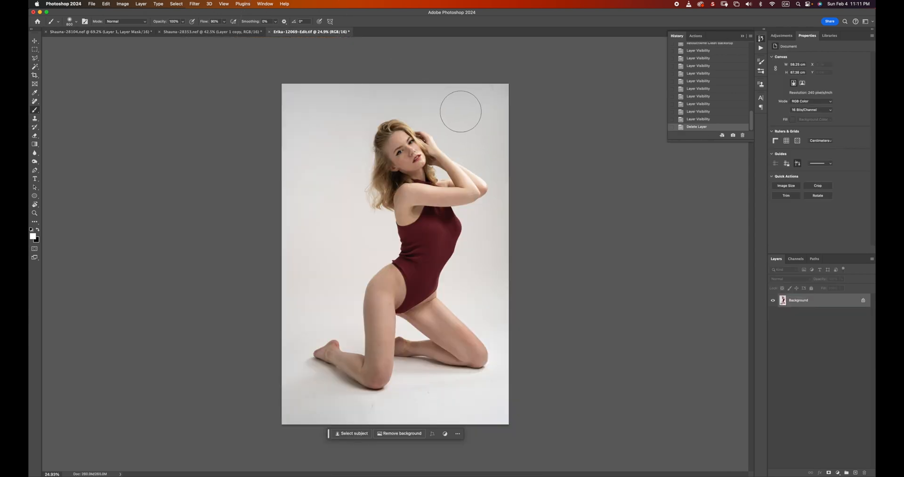
Browse the open document tabs to bring up the Erika-12069 red-bodysuit portrait
{"action": "left_click", "coordinate": [212, 32]}
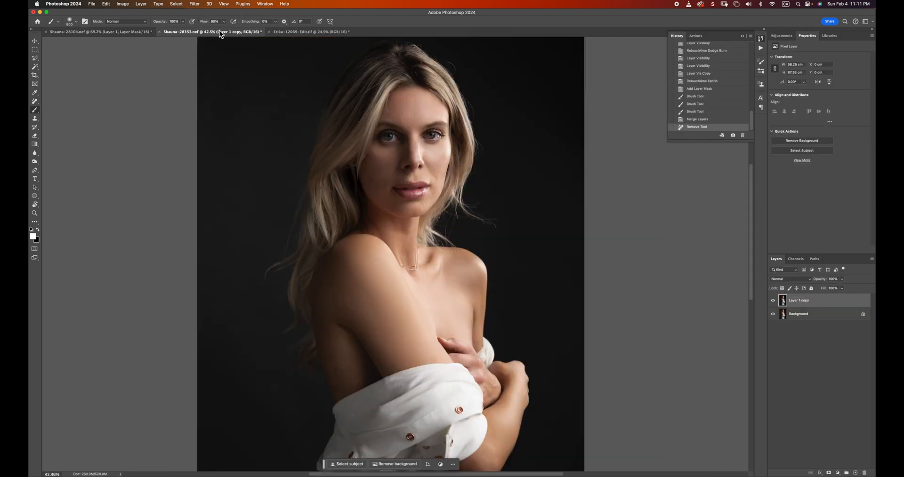
{"action": "left_click", "coordinate": [312, 31]}
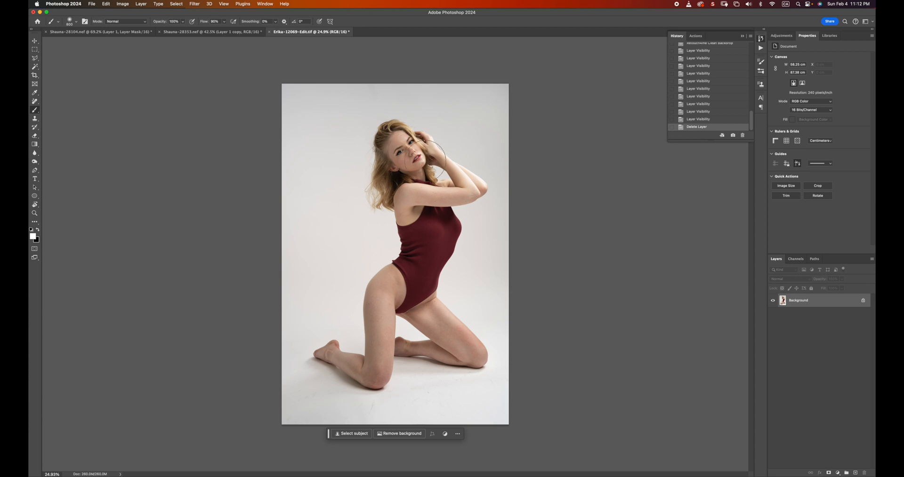
{"action": "mouse_move", "coordinate": [432, 141]}
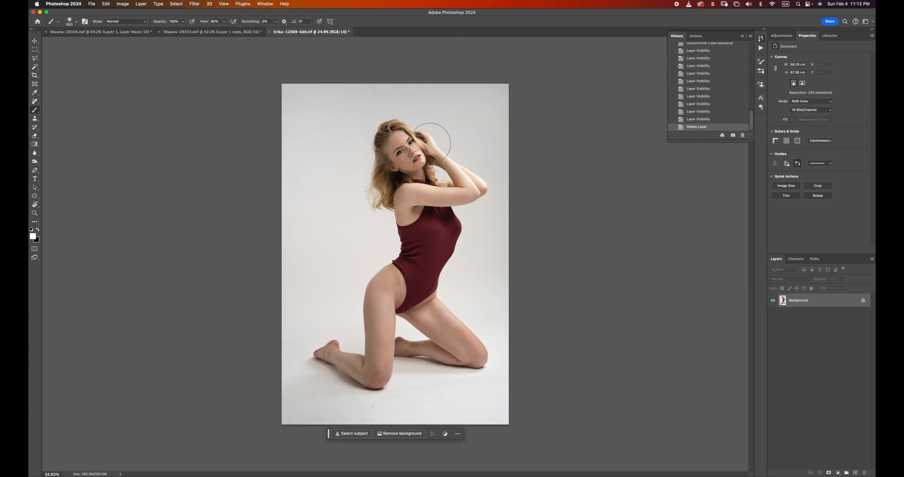
{"action": "mouse_move", "coordinate": [244, 44]}
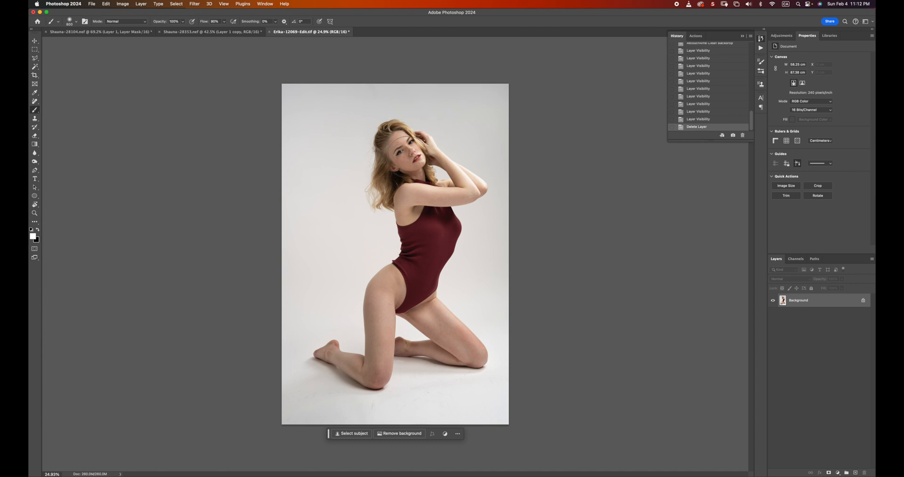
{"action": "left_click", "coordinate": [214, 31]}
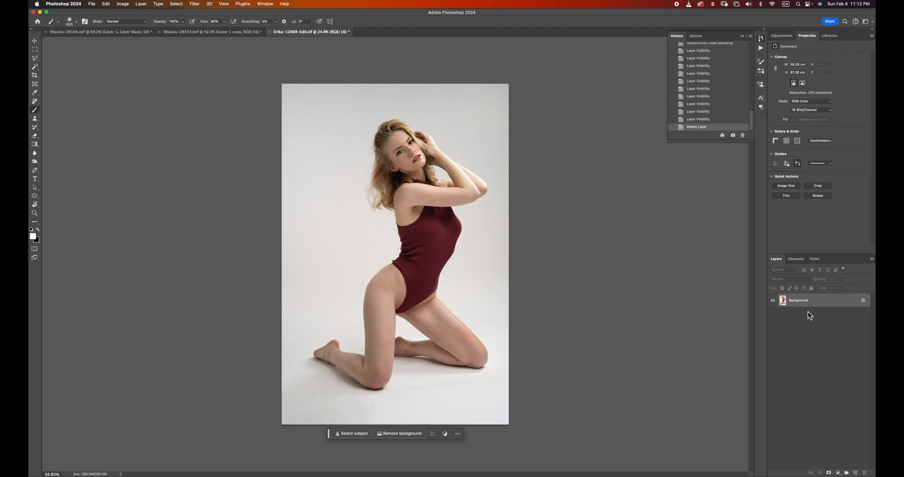
{"action": "mouse_move", "coordinate": [806, 305]}
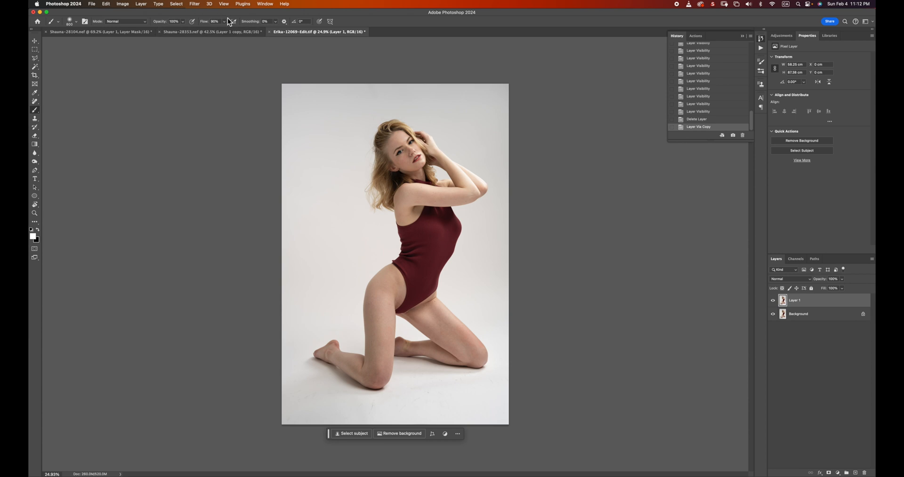
Apply Retouch4me Heal to Layer 1, then hide it to compare with the original
{"action": "left_click", "coordinate": [195, 4]}
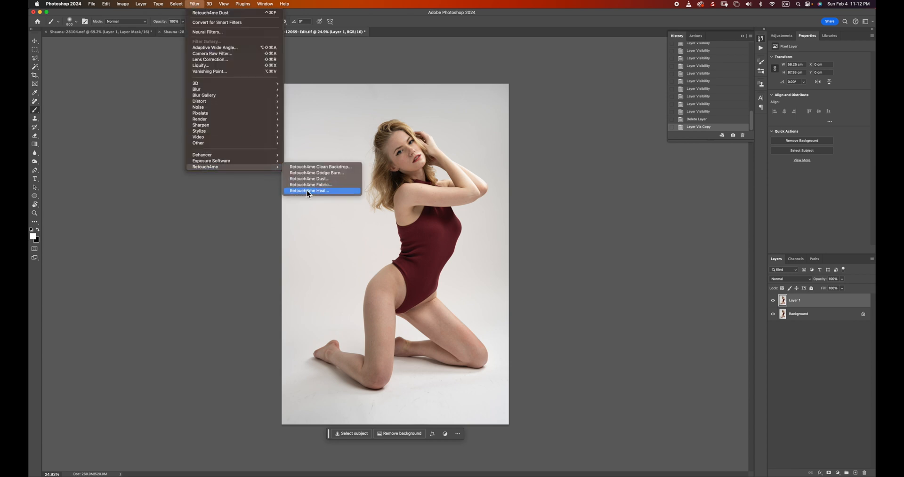
{"action": "left_click", "coordinate": [308, 191]}
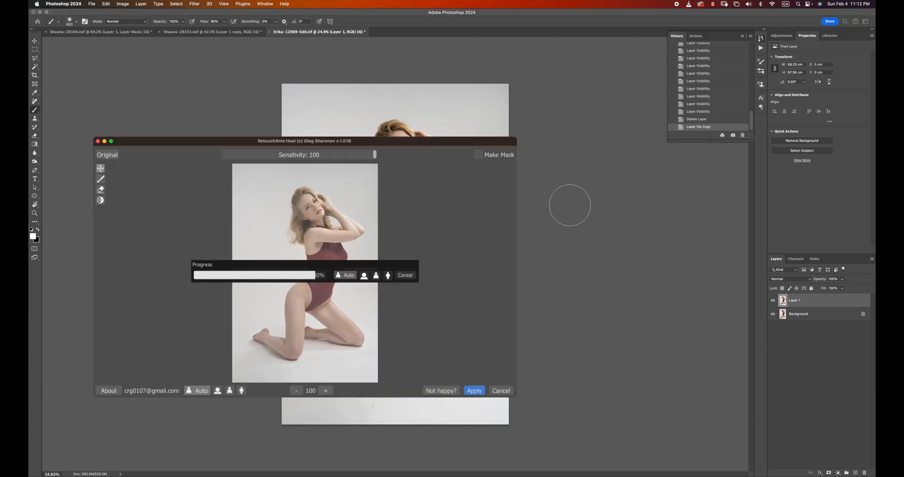
{"action": "left_click", "coordinate": [474, 391]}
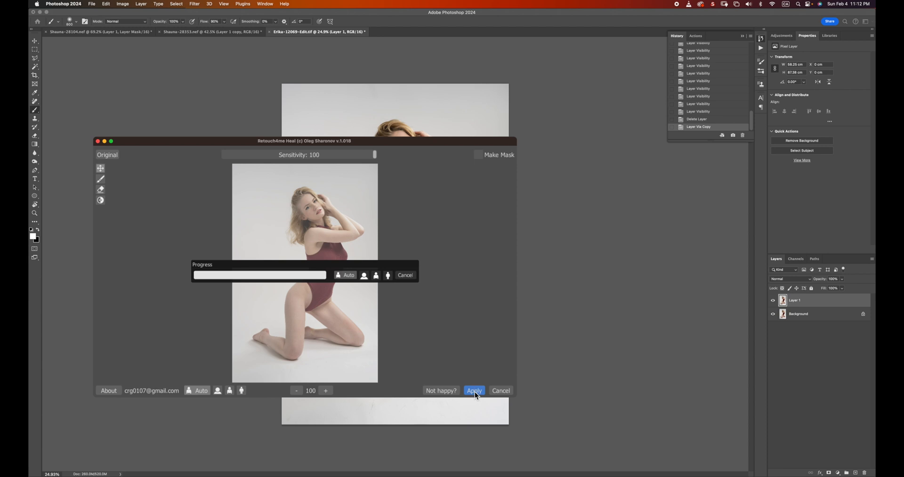
{"action": "left_click", "coordinate": [474, 391]}
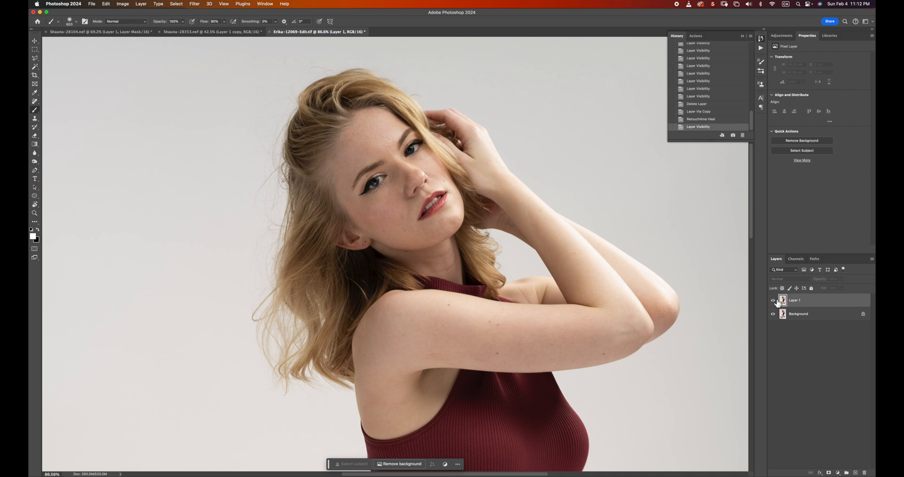
{"action": "left_click", "coordinate": [773, 300]}
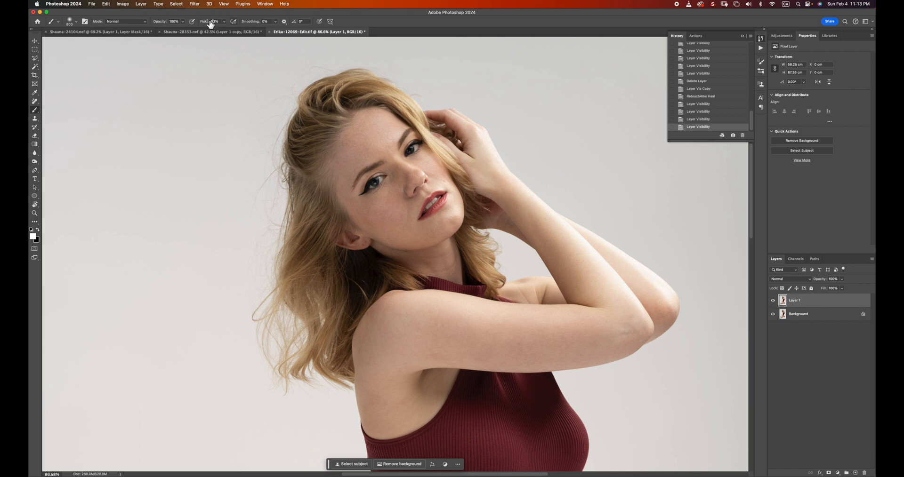
Run Retouch4me Dodge Burn on Layer 1 with a lowered Blend slider, and apply
{"action": "left_click", "coordinate": [194, 4]}
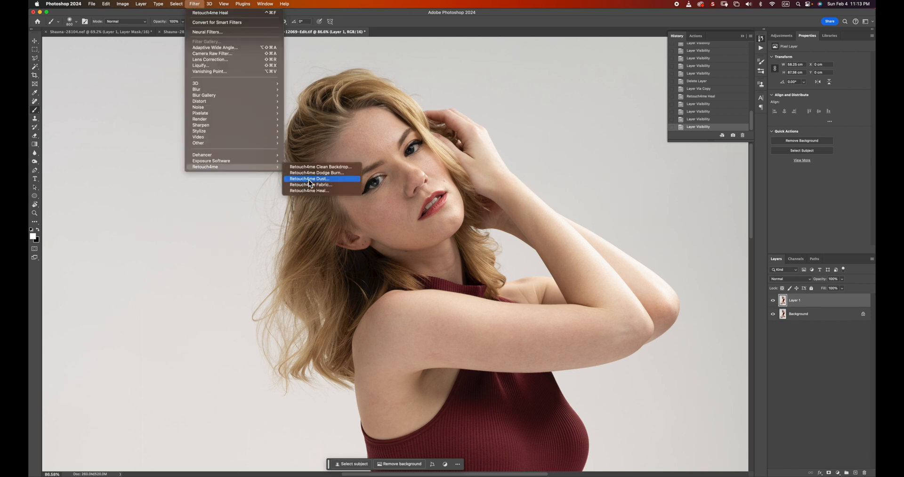
{"action": "left_click", "coordinate": [308, 179]}
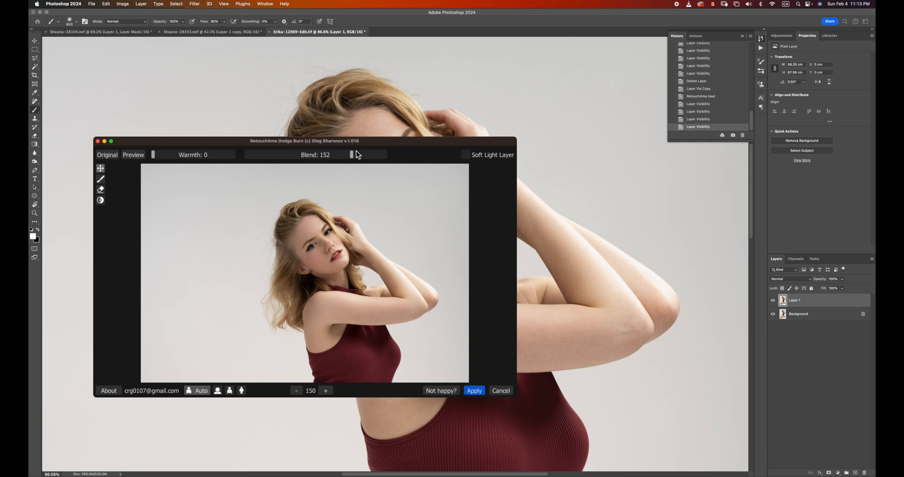
{"action": "left_click", "coordinate": [326, 390]}
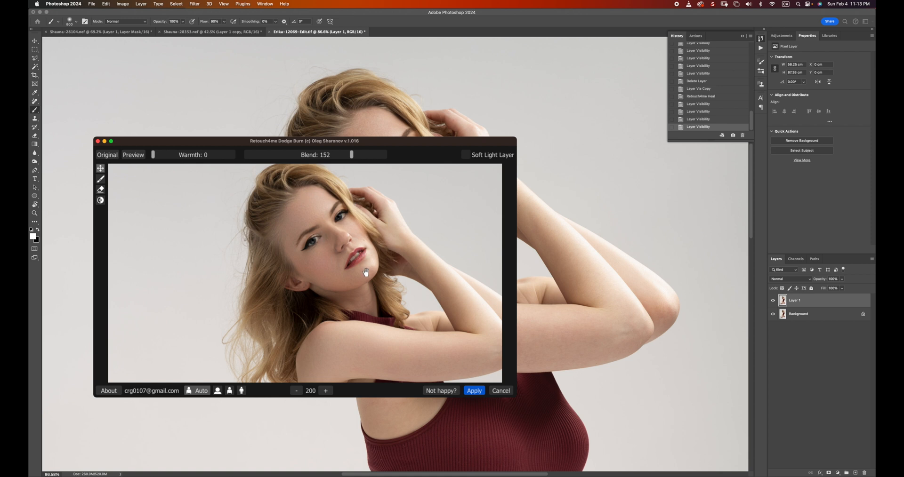
{"action": "mouse_move", "coordinate": [327, 216]}
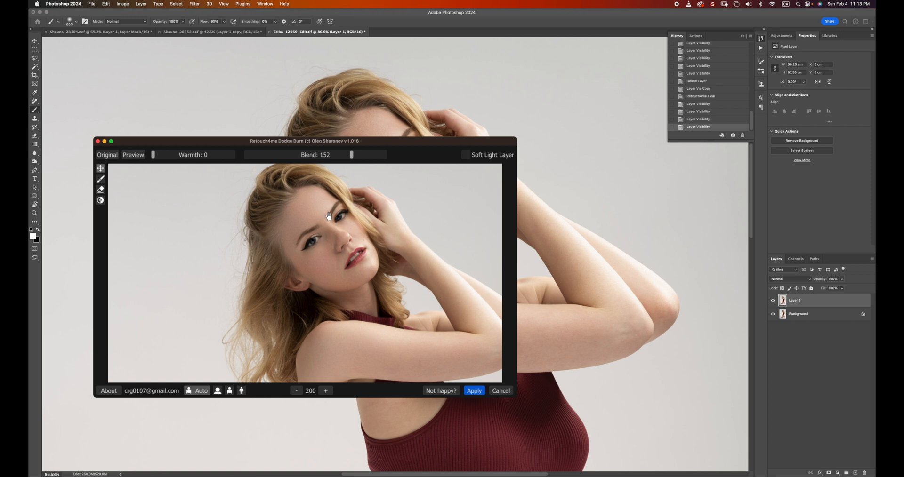
{"action": "mouse_move", "coordinate": [362, 259]}
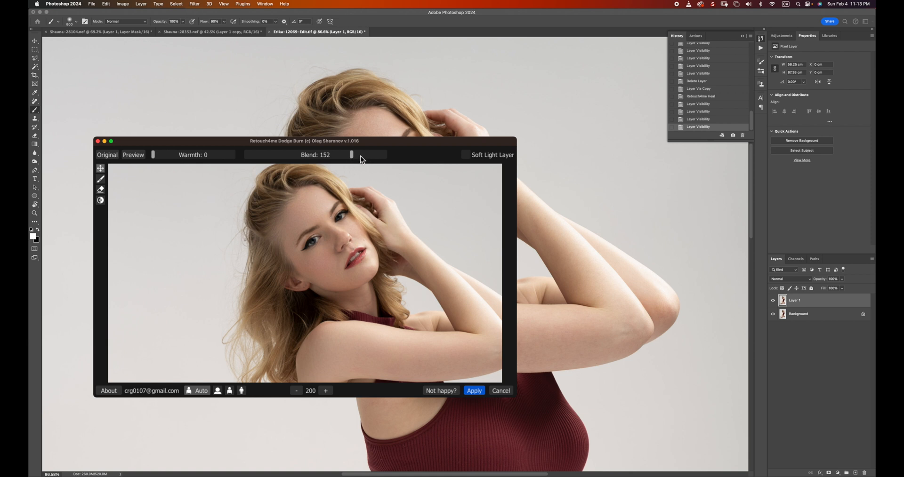
{"action": "mouse_move", "coordinate": [344, 183]}
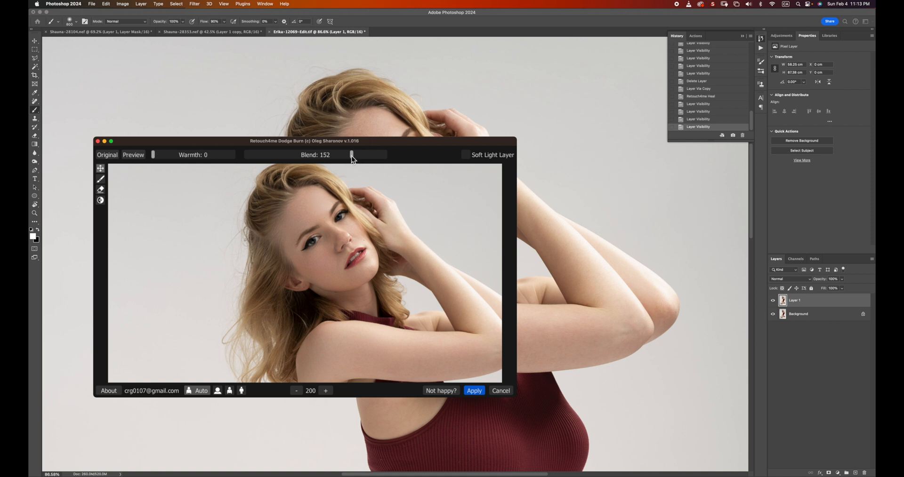
{"action": "left_click_drag", "start_coordinate": [352, 154], "coordinate": [350, 155]}
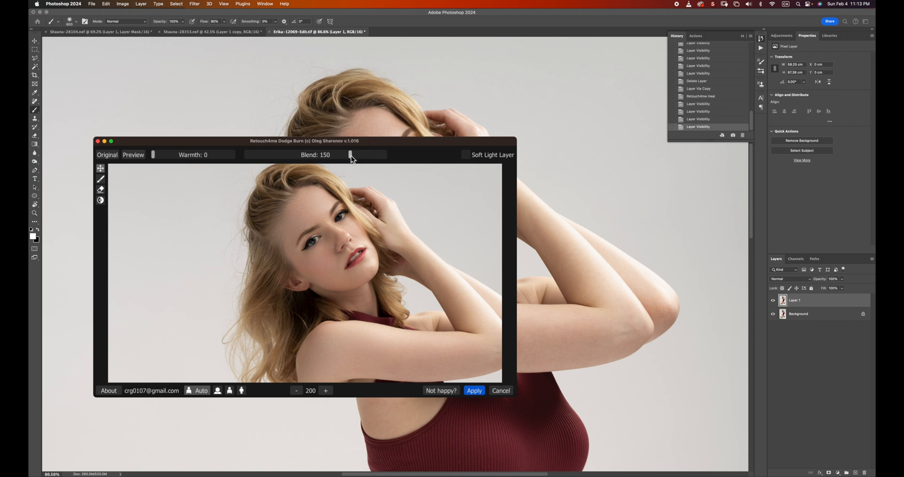
{"action": "left_click_drag", "start_coordinate": [350, 154], "coordinate": [331, 154]}
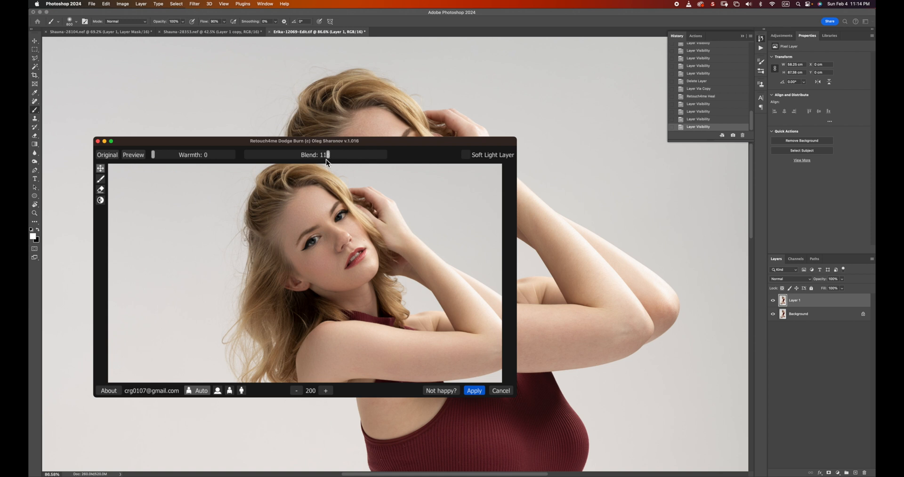
{"action": "mouse_move", "coordinate": [357, 214]}
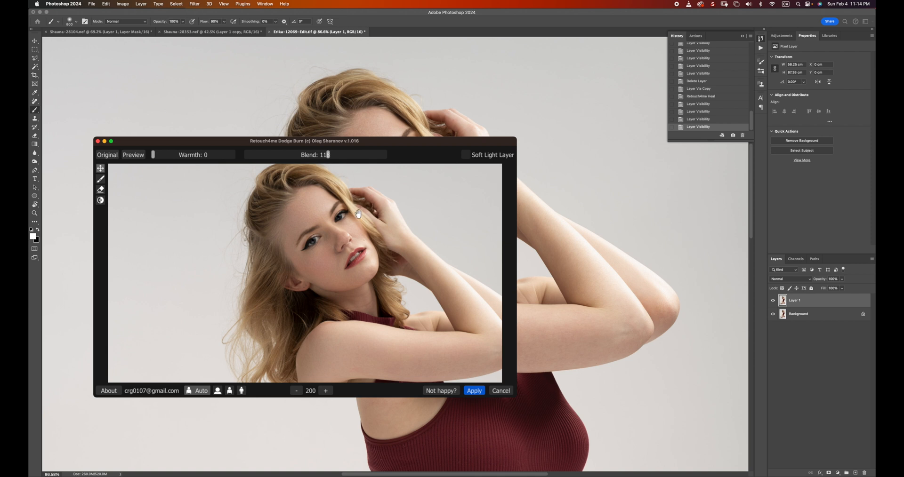
{"action": "mouse_move", "coordinate": [328, 163]}
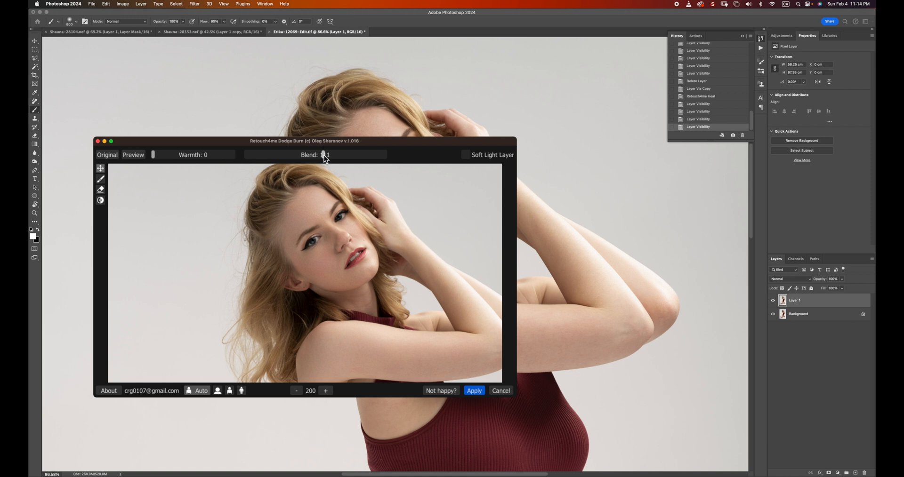
{"action": "mouse_move", "coordinate": [107, 154]}
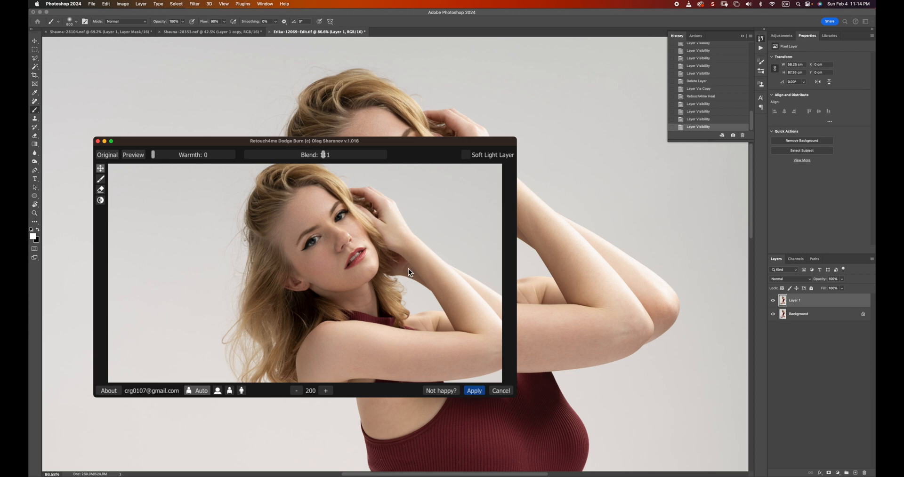
{"action": "left_click", "coordinate": [473, 391]}
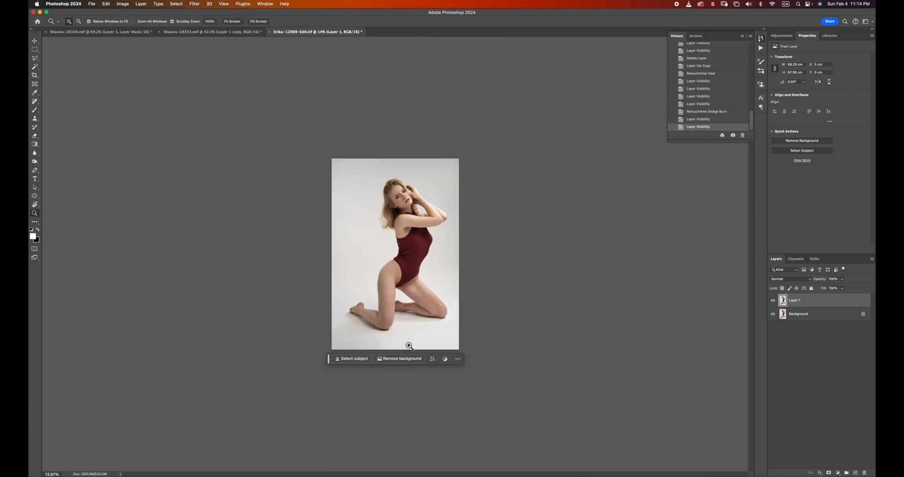
Zoom in on the marked floor beside the kneeling woman's legs
{"action": "left_click", "coordinate": [409, 346]}
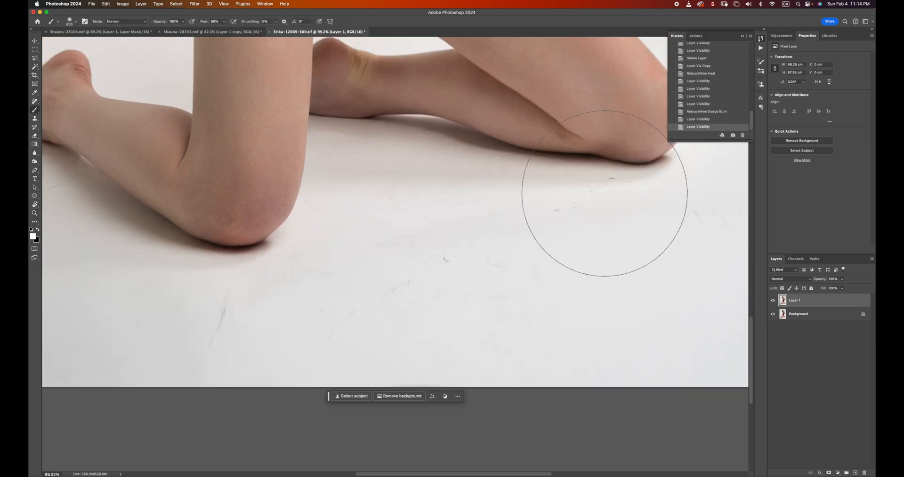
{"action": "mouse_move", "coordinate": [680, 225]}
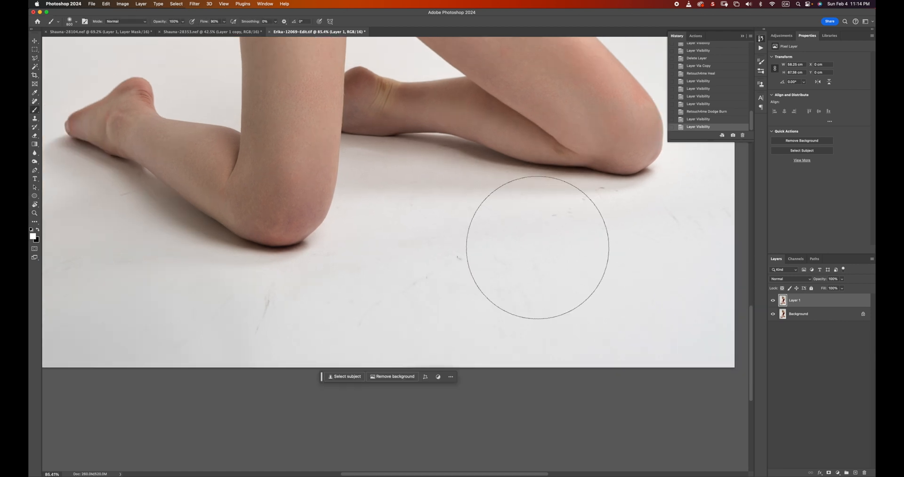
{"action": "mouse_move", "coordinate": [657, 219]}
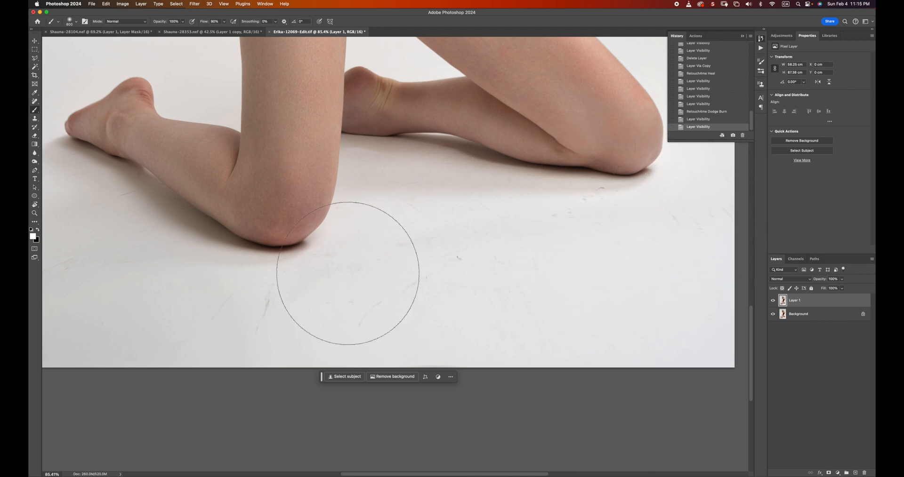
{"action": "mouse_move", "coordinate": [487, 195]}
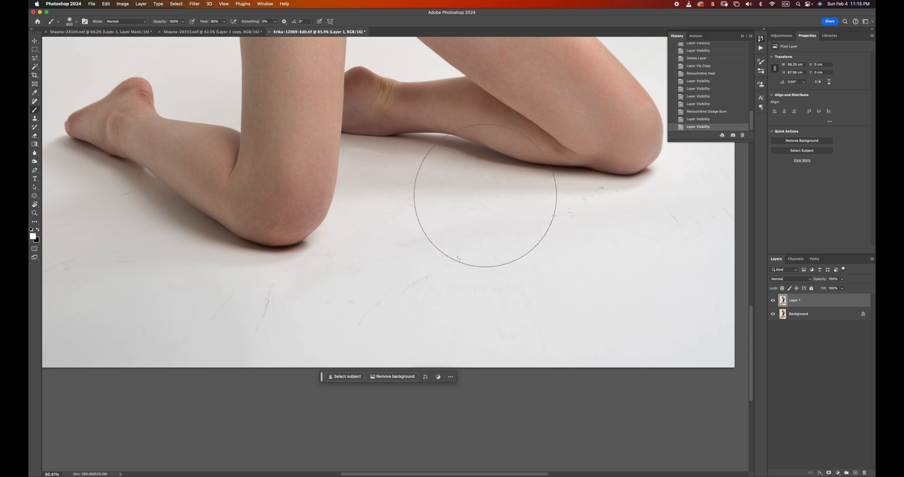
{"action": "mouse_move", "coordinate": [678, 266]}
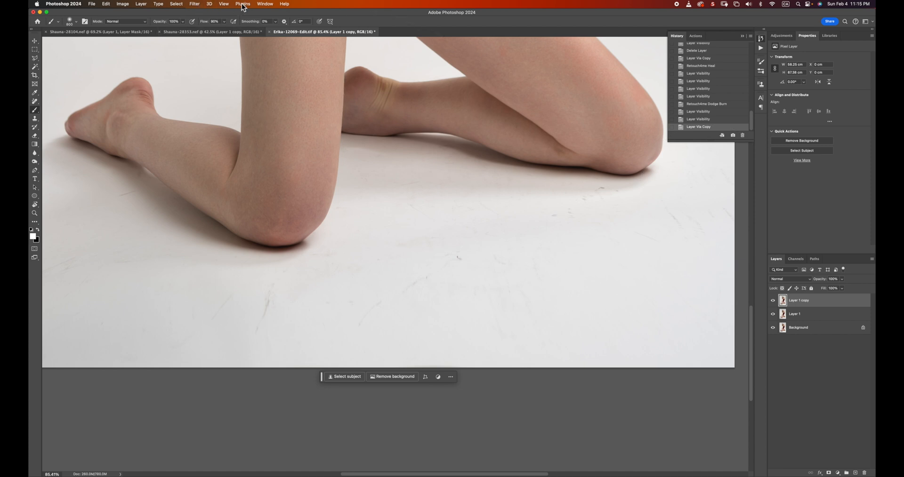
Apply Retouch4me Clean Backdrop to Layer 1 copy, toggling its visibility to compare the floor
{"action": "left_click", "coordinate": [194, 3]}
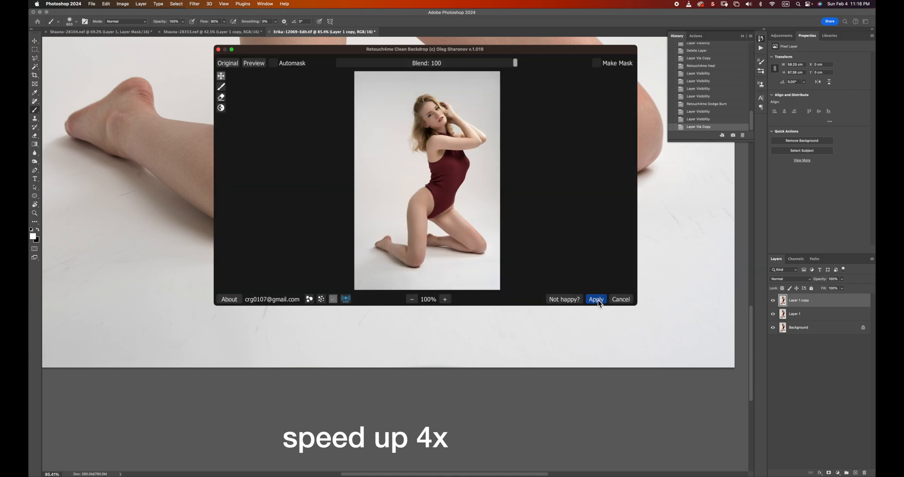
{"action": "left_click", "coordinate": [596, 299]}
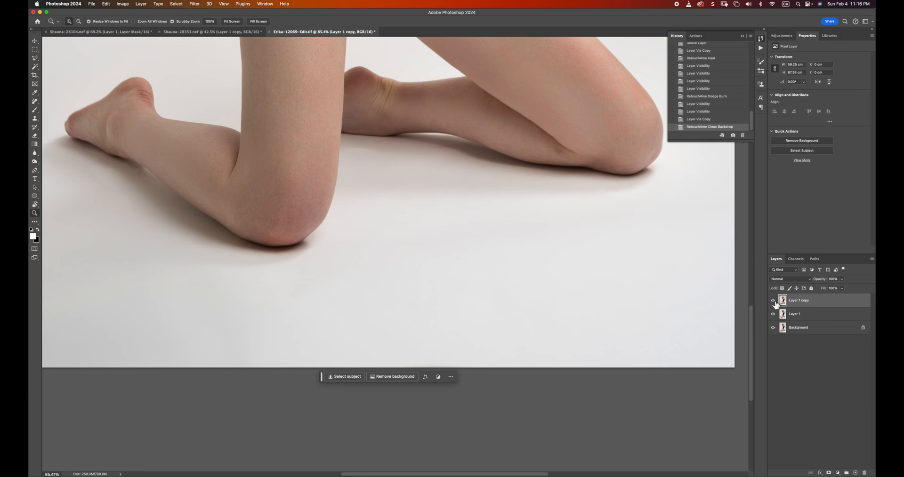
{"action": "left_click", "coordinate": [773, 301]}
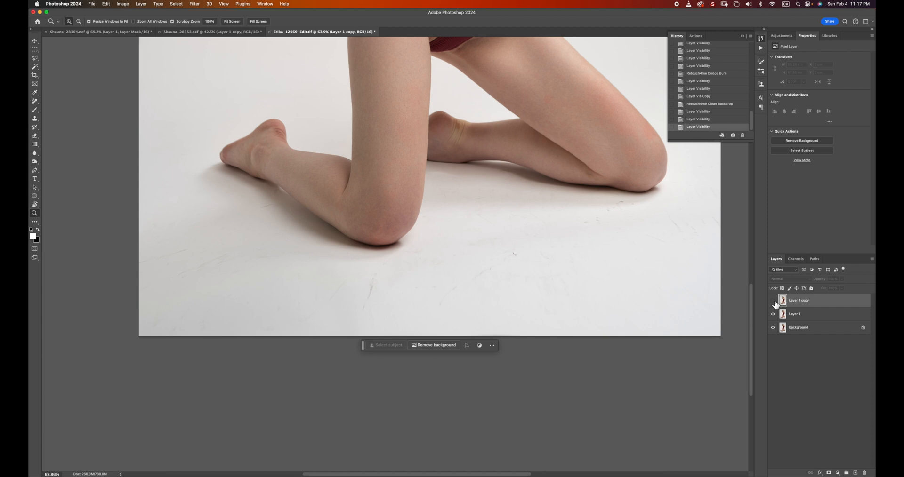
{"action": "left_click", "coordinate": [773, 301]}
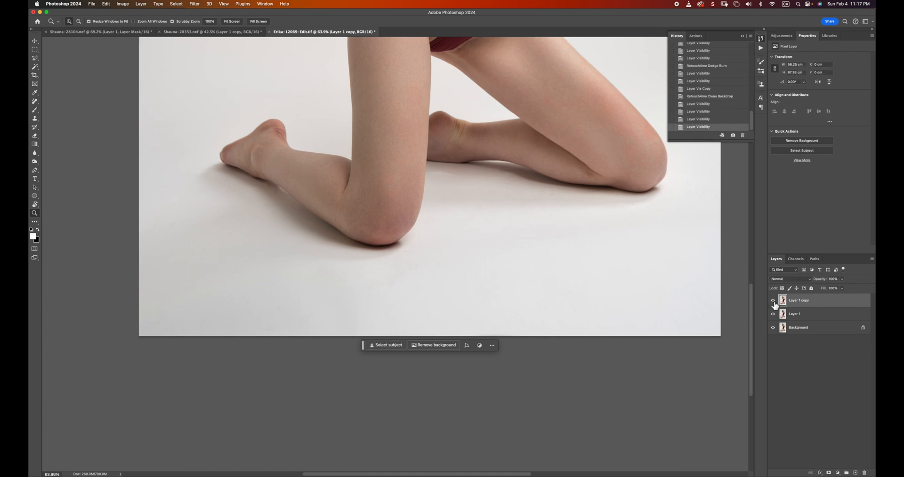
{"action": "left_click", "coordinate": [773, 301]}
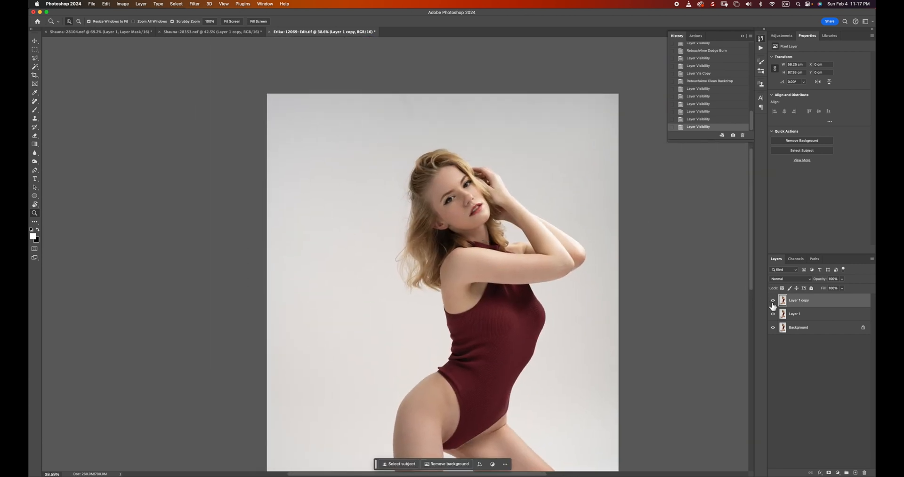
{"action": "left_click", "coordinate": [773, 300]}
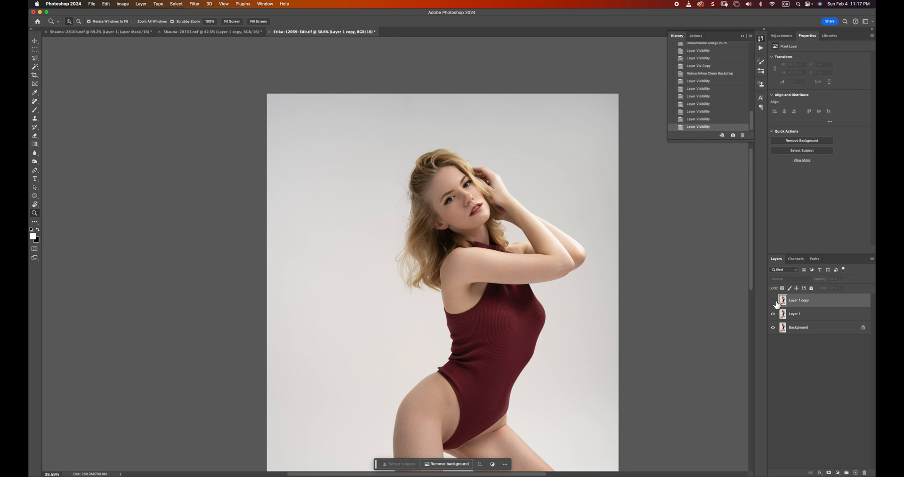
{"action": "left_click", "coordinate": [773, 299]}
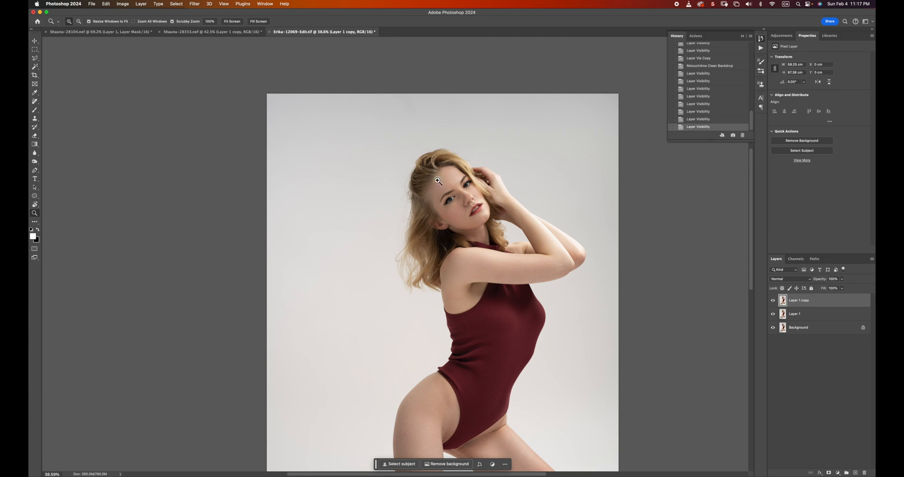
{"action": "mouse_move", "coordinate": [834, 462]}
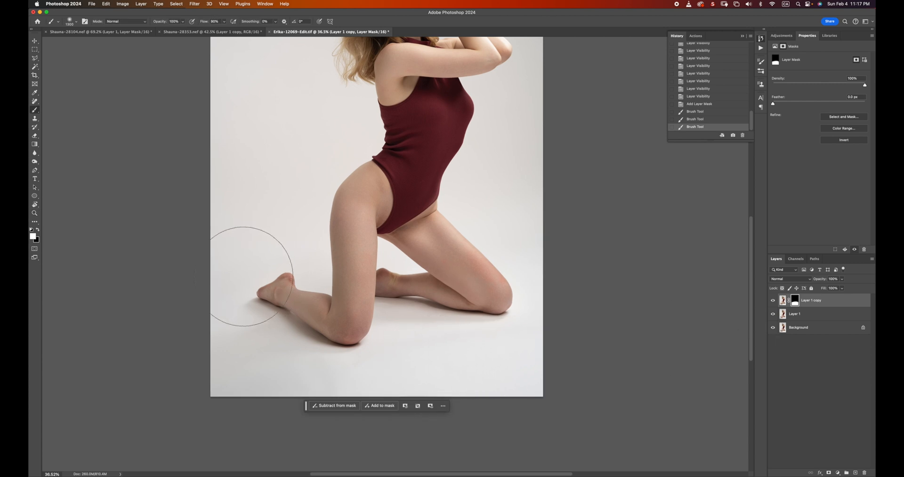
Paint on Layer 1 copy's mask near the woman's foot
{"action": "left_click", "coordinate": [772, 300]}
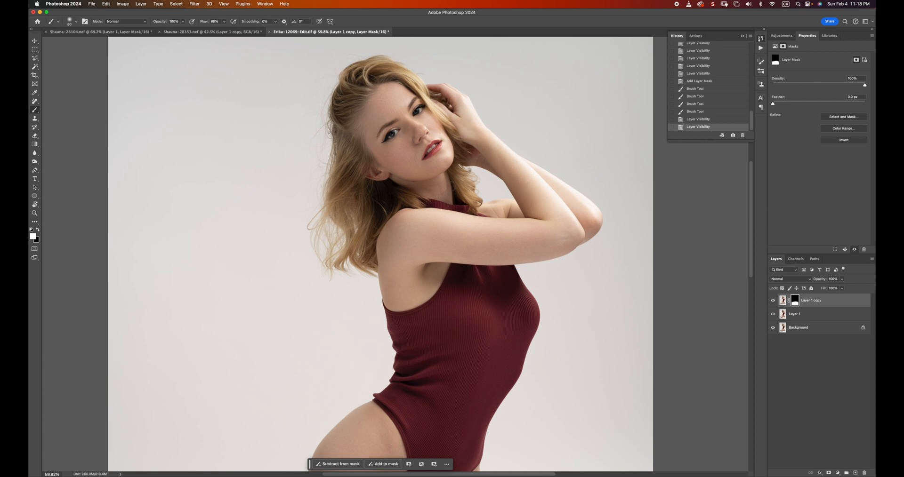
{"action": "mouse_move", "coordinate": [491, 148]}
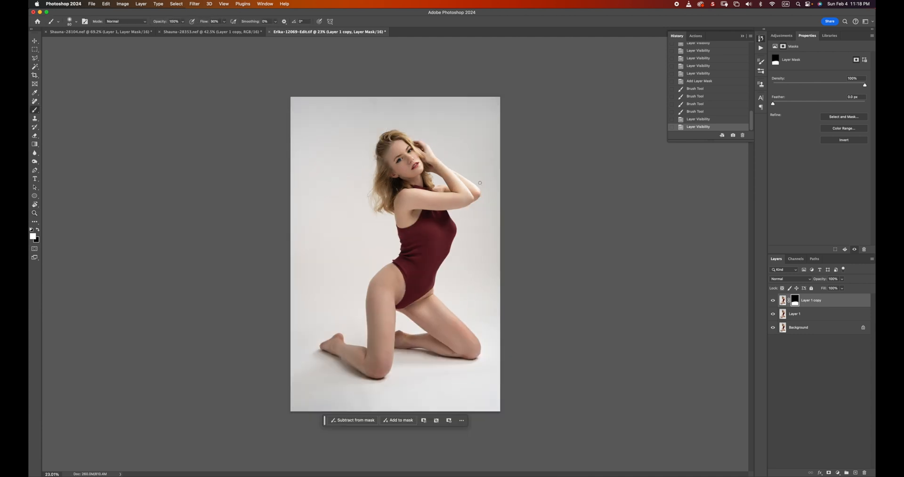
{"action": "mouse_move", "coordinate": [795, 312]}
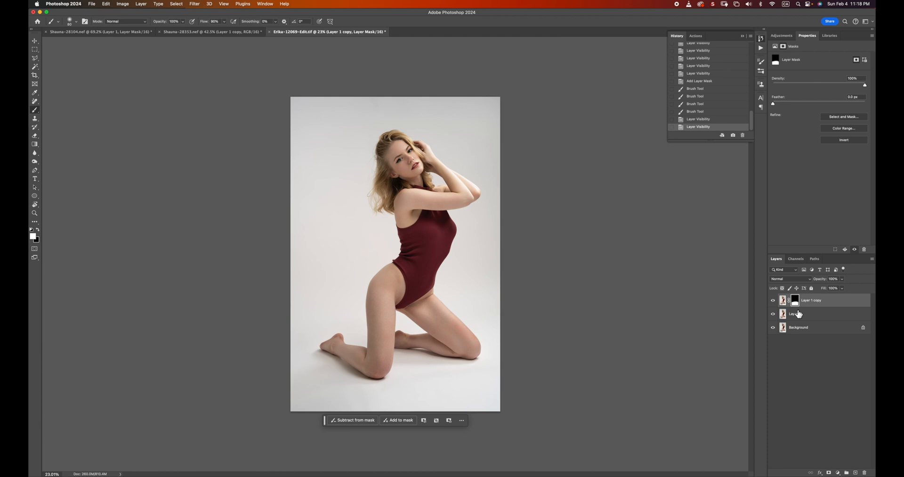
{"action": "mouse_move", "coordinate": [801, 313]}
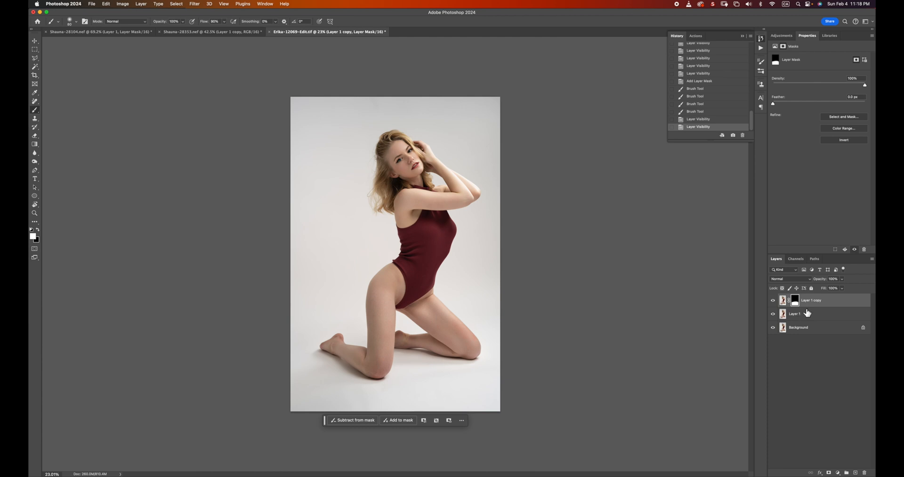